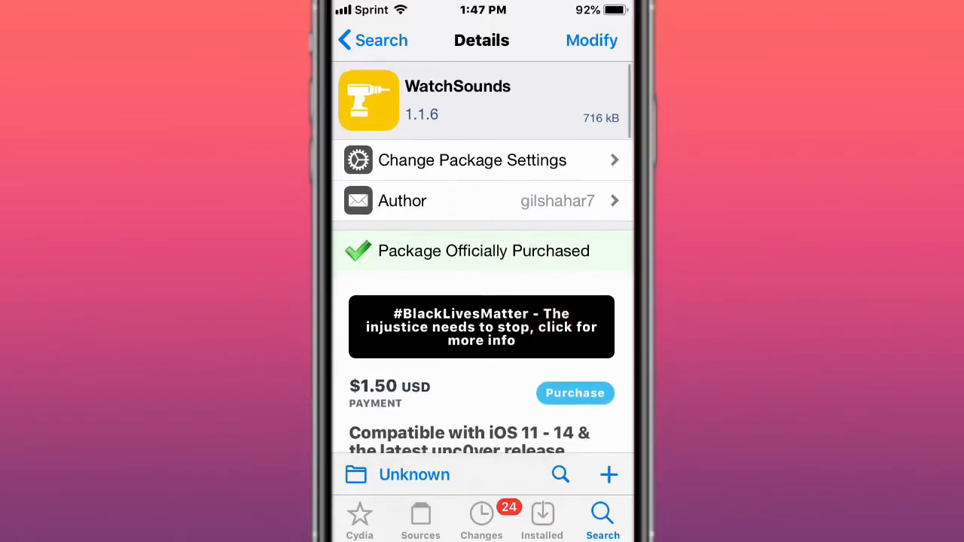
{"action": "scroll", "scroll_direction": "down", "scroll_amount": 3}
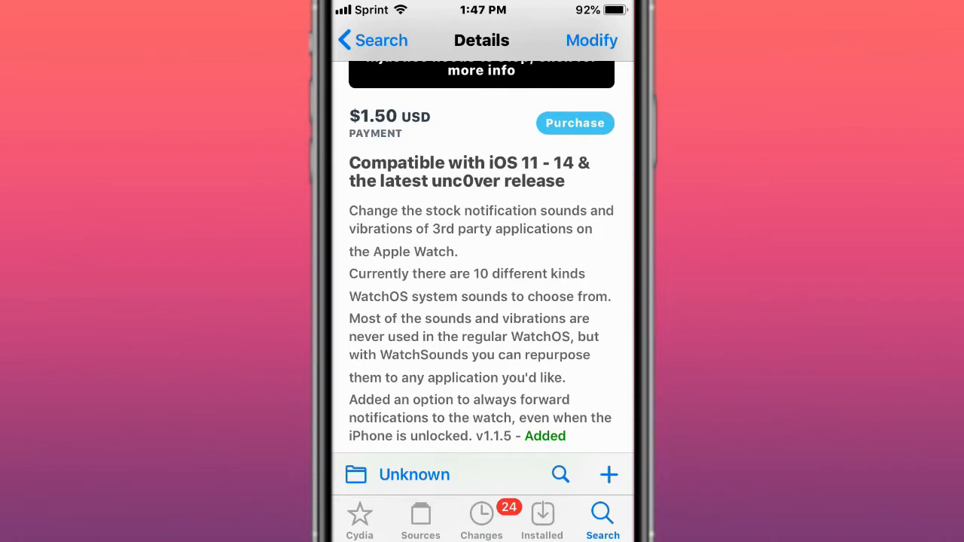
{"action": "scroll", "scroll_direction": "up", "scroll_amount": 3}
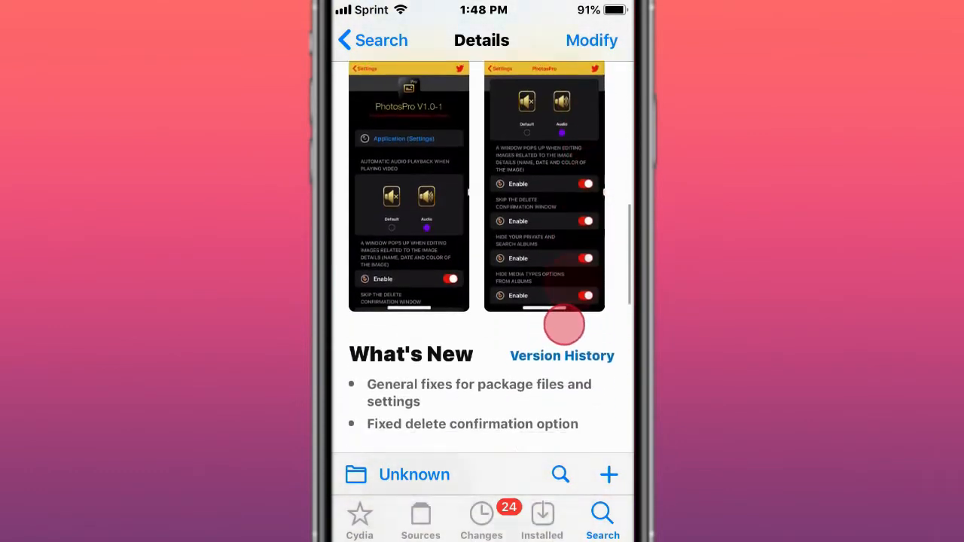
{"action": "scroll", "scroll_direction": "down", "scroll_amount": 3}
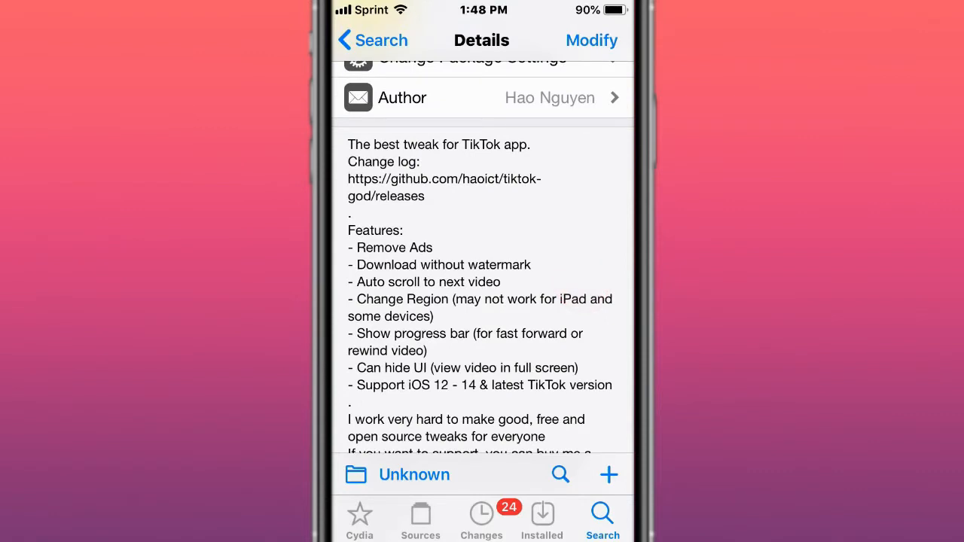
{"action": "scroll", "scroll_direction": "up", "scroll_amount": 3}
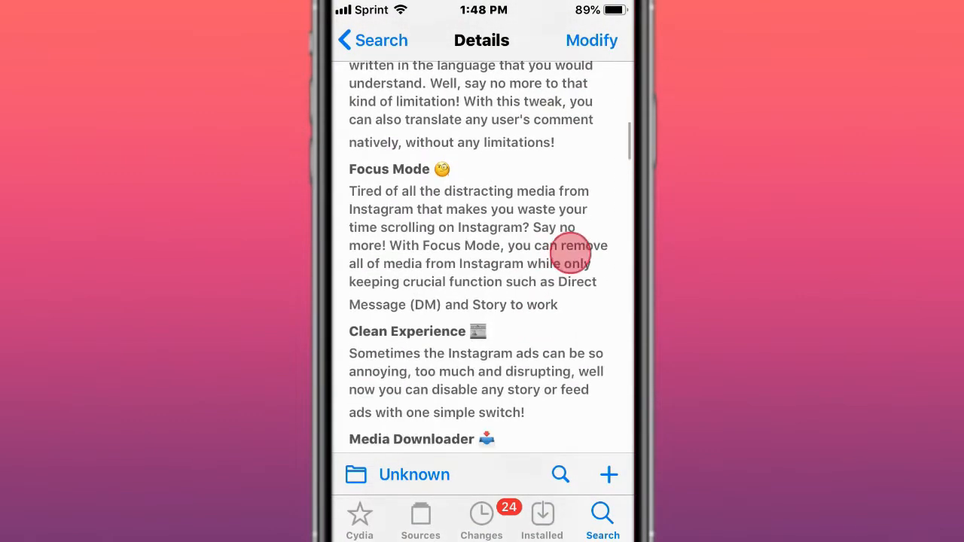
{"action": "scroll", "scroll_direction": "down", "scroll_amount": 3}
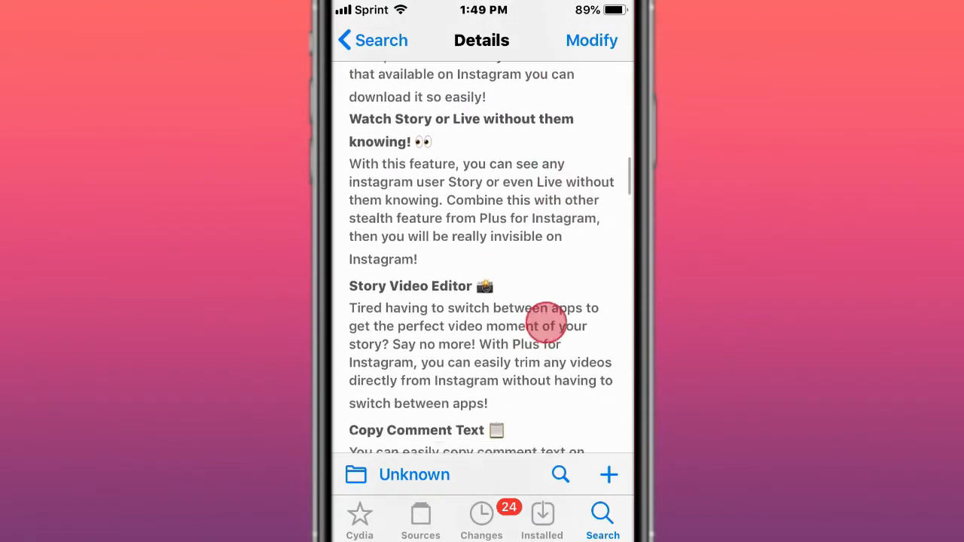
{"action": "scroll", "scroll_direction": "up", "scroll_amount": 3}
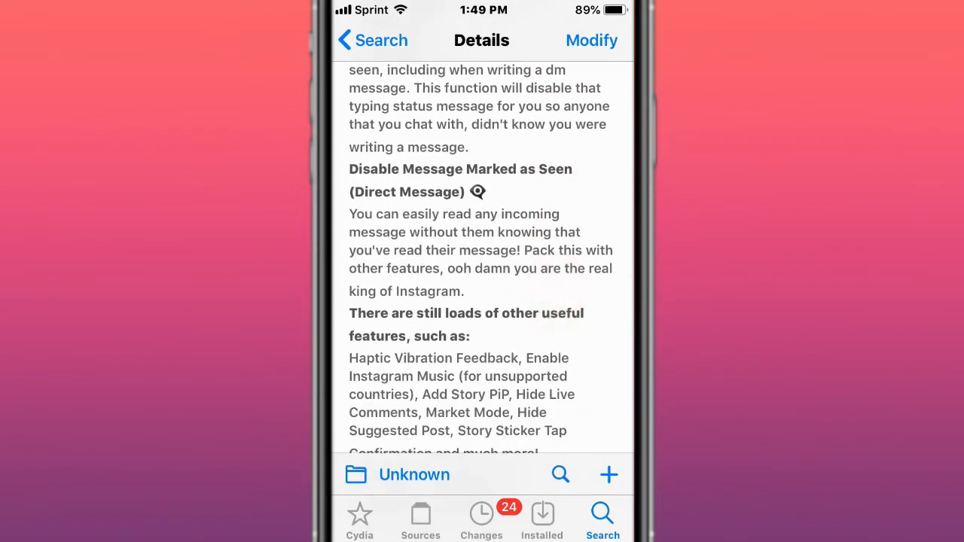
{"action": "scroll", "scroll_direction": "down", "scroll_amount": 3}
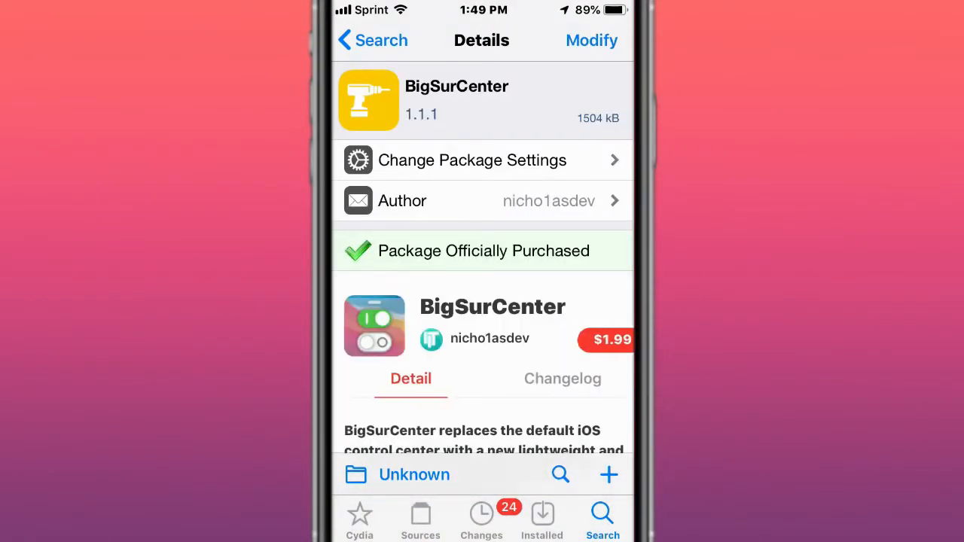
{"action": "scroll", "scroll_direction": "down", "scroll_amount": 3}
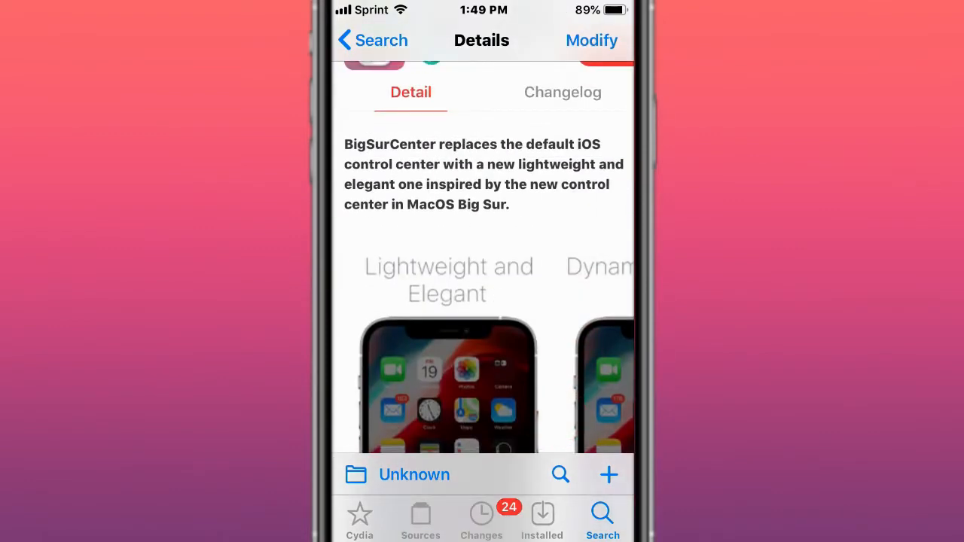
{"action": "scroll", "scroll_direction": "up", "scroll_amount": 3}
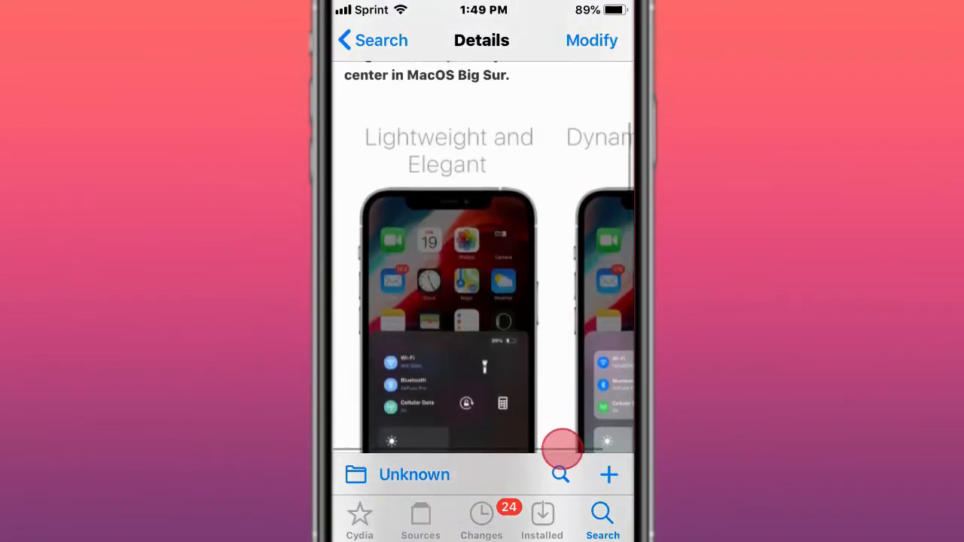
{"action": "scroll", "scroll_direction": "down", "scroll_amount": 3}
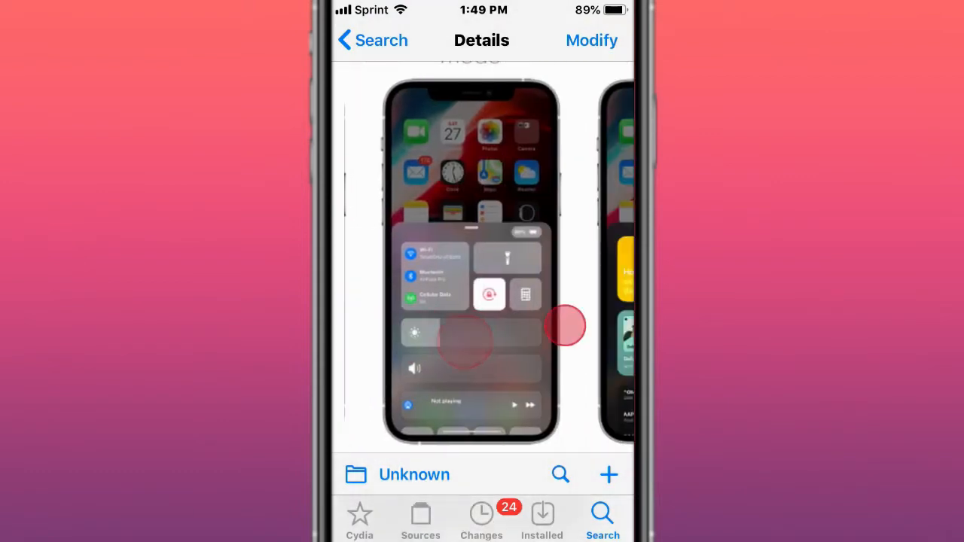
{"action": "scroll", "scroll_direction": "up", "scroll_amount": 3}
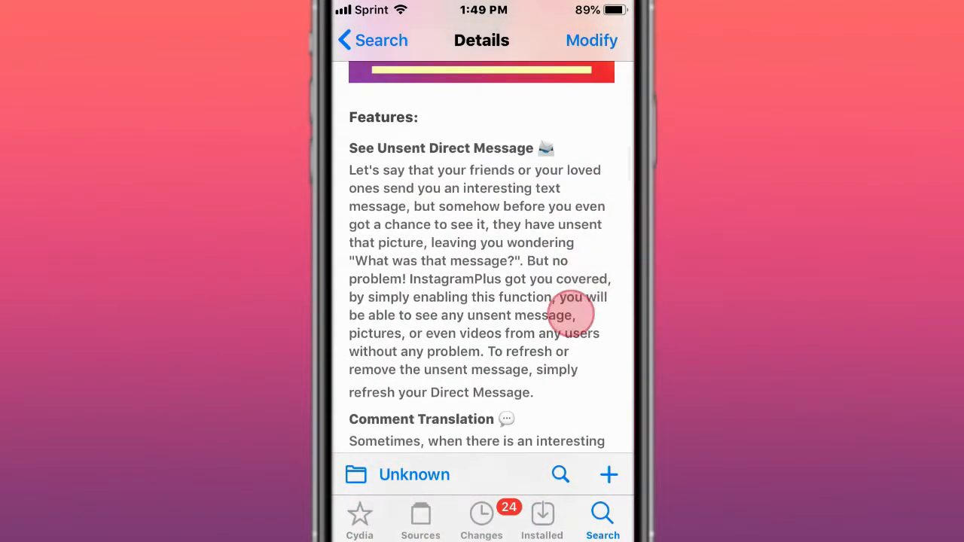
{"action": "scroll", "scroll_direction": "up", "scroll_amount": 3}
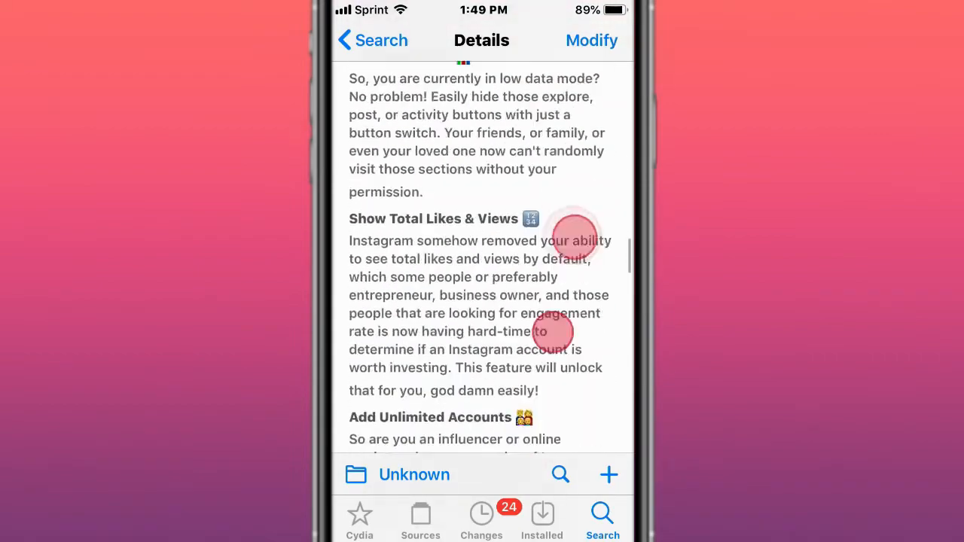
{"action": "scroll", "scroll_direction": "down", "scroll_amount": 3}
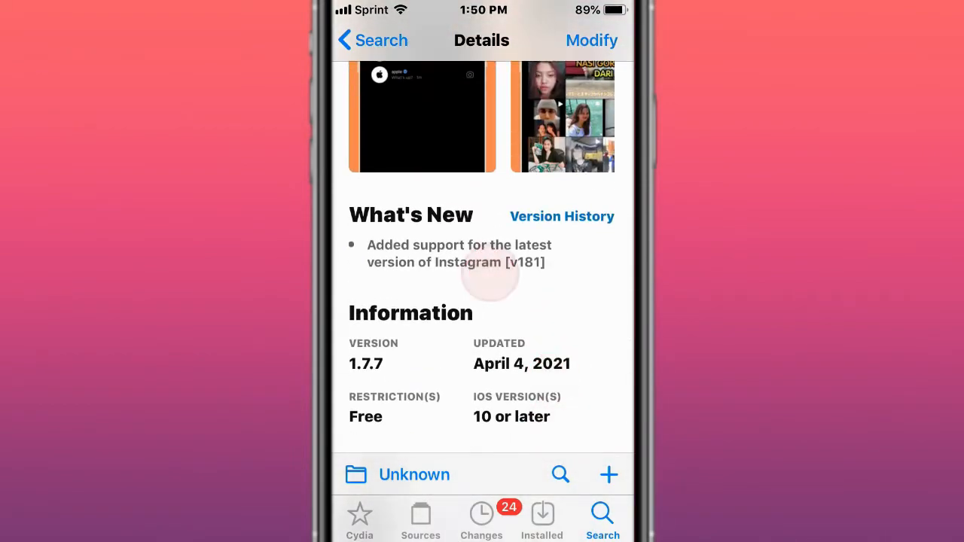
{"action": "scroll", "scroll_direction": "down", "scroll_amount": 3}
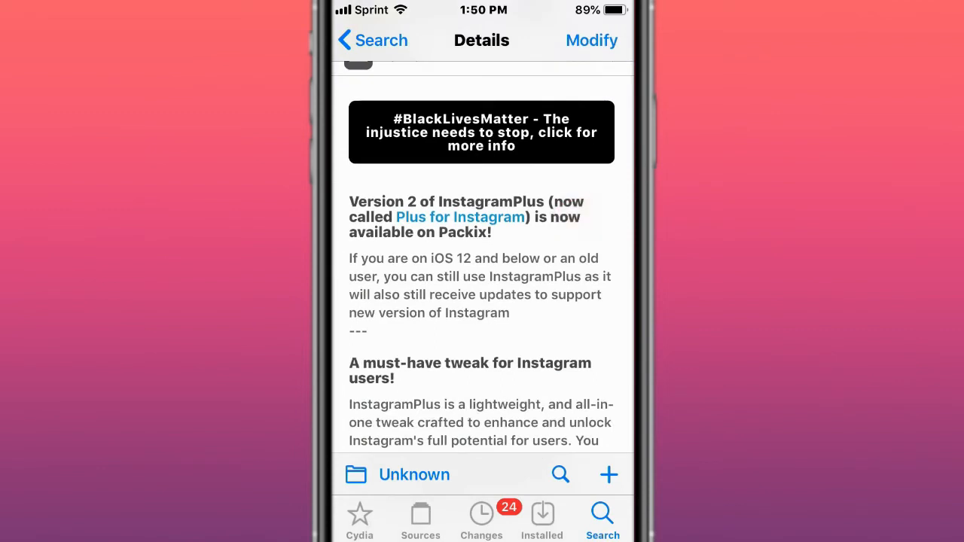
{"action": "scroll", "scroll_direction": "down", "scroll_amount": 3}
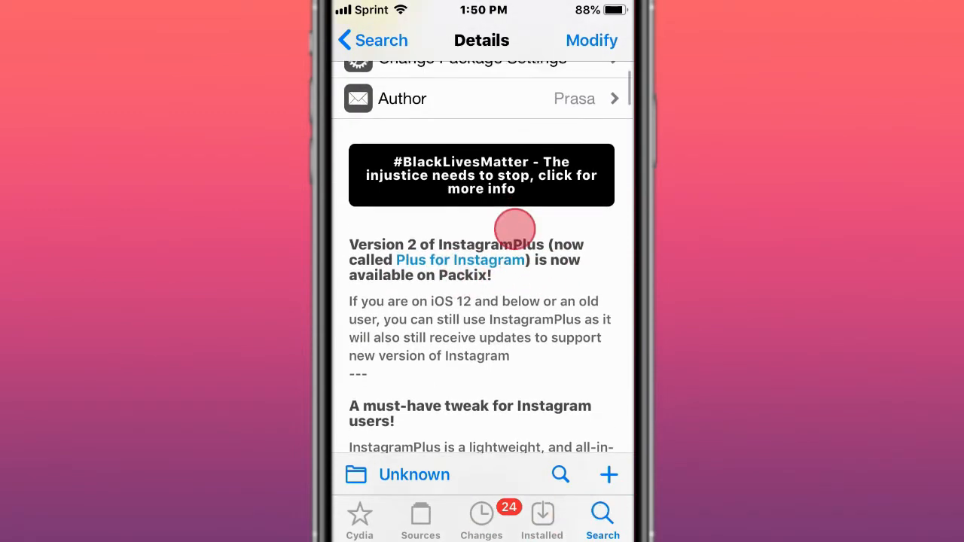
{"action": "scroll", "scroll_direction": "down", "scroll_amount": 3}
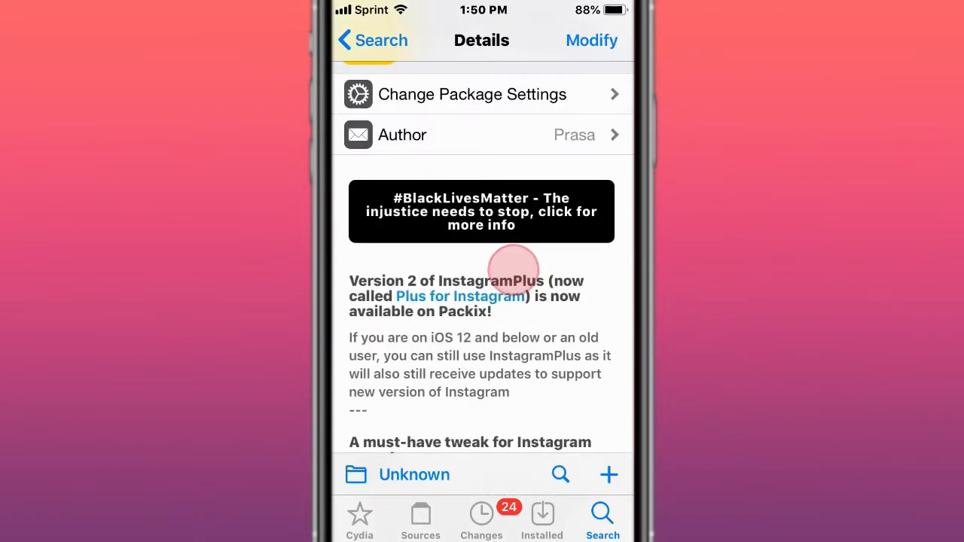
{"action": "scroll", "scroll_direction": "down", "scroll_amount": 3}
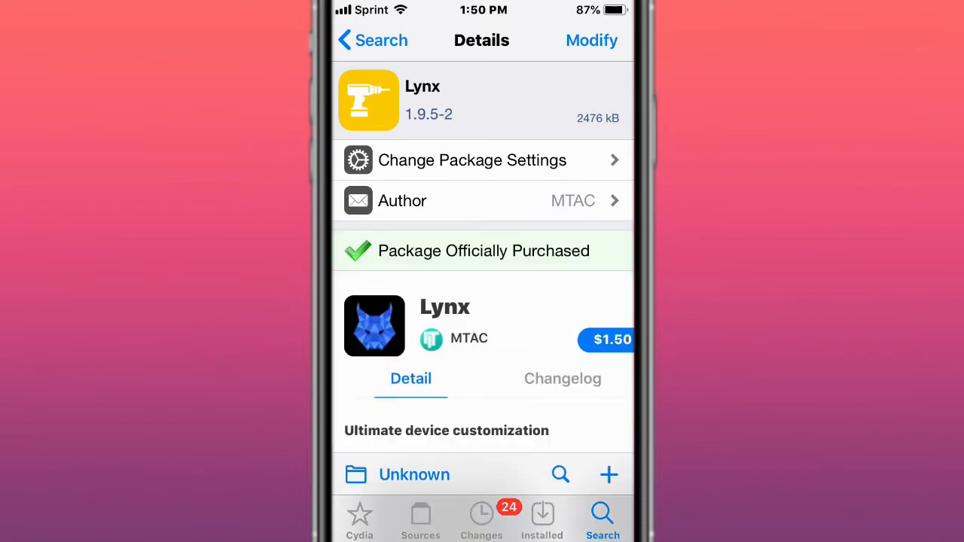
{"action": "scroll", "scroll_direction": "up", "scroll_amount": 3}
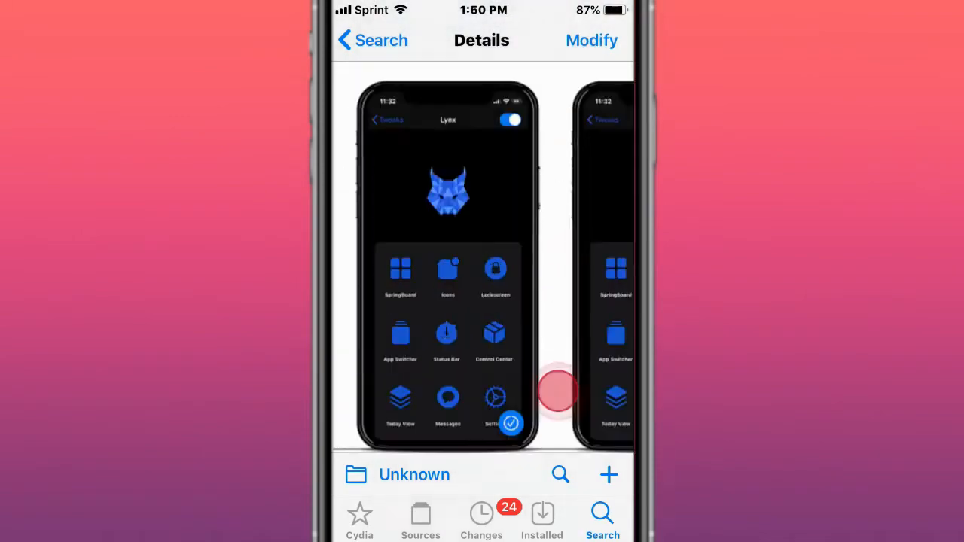
{"action": "scroll", "scroll_direction": "up", "scroll_amount": 3}
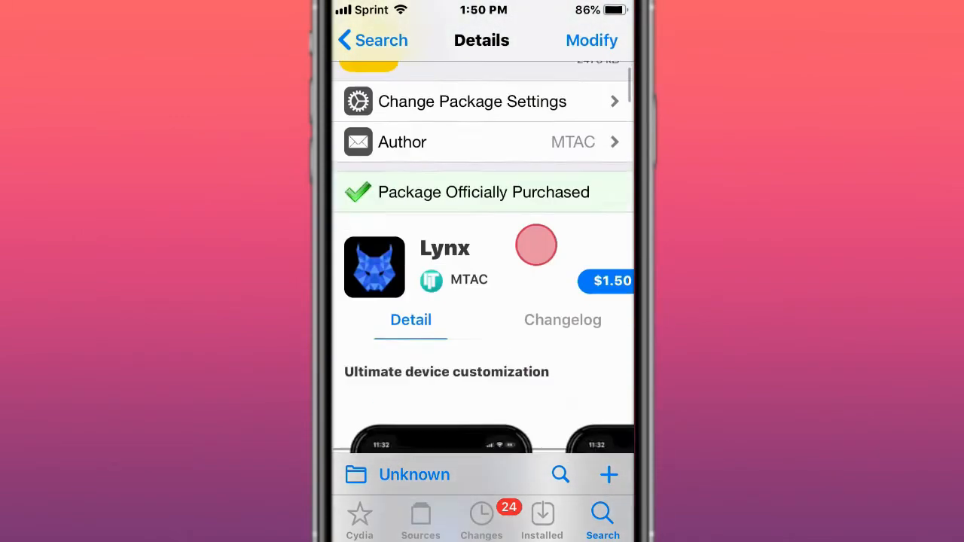
{"action": "scroll", "scroll_direction": "down", "scroll_amount": 3}
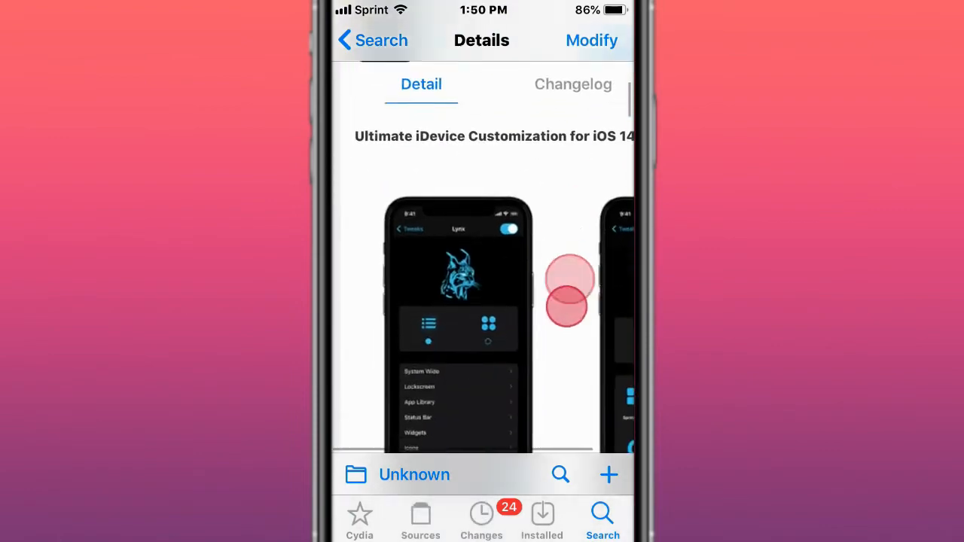
{"action": "scroll", "scroll_direction": "down", "scroll_amount": 3}
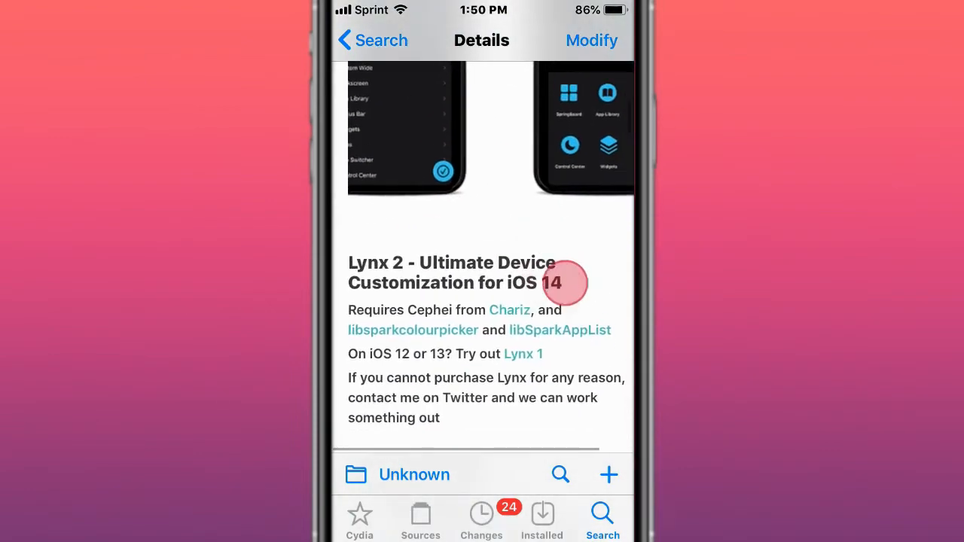
{"action": "scroll", "scroll_direction": "up", "scroll_amount": 3}
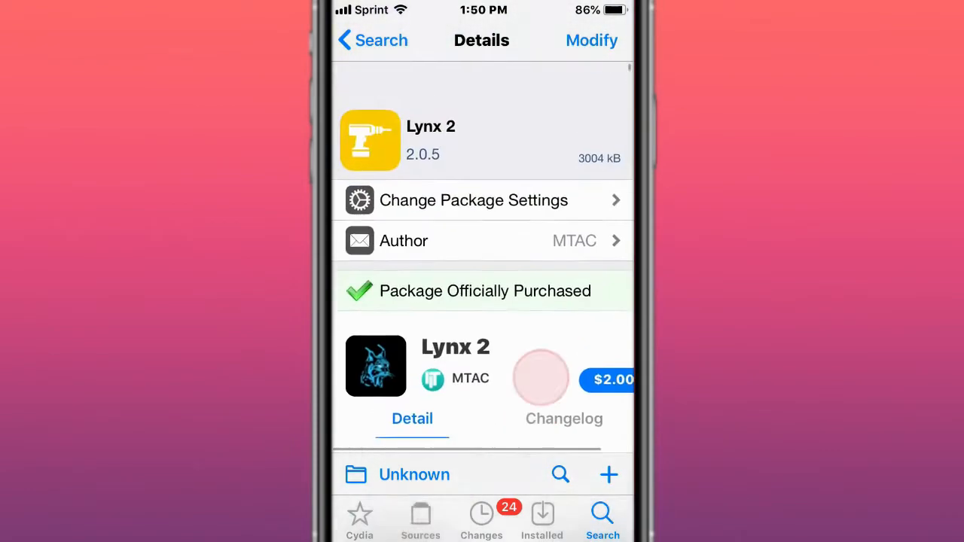
{"action": "scroll", "scroll_direction": "up", "scroll_amount": 3}
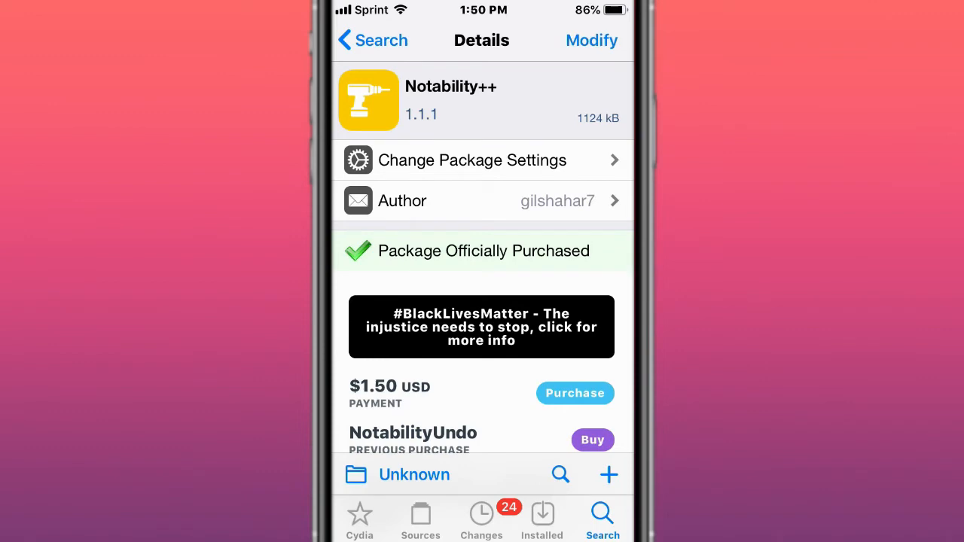
{"action": "scroll", "scroll_direction": "down", "scroll_amount": 3}
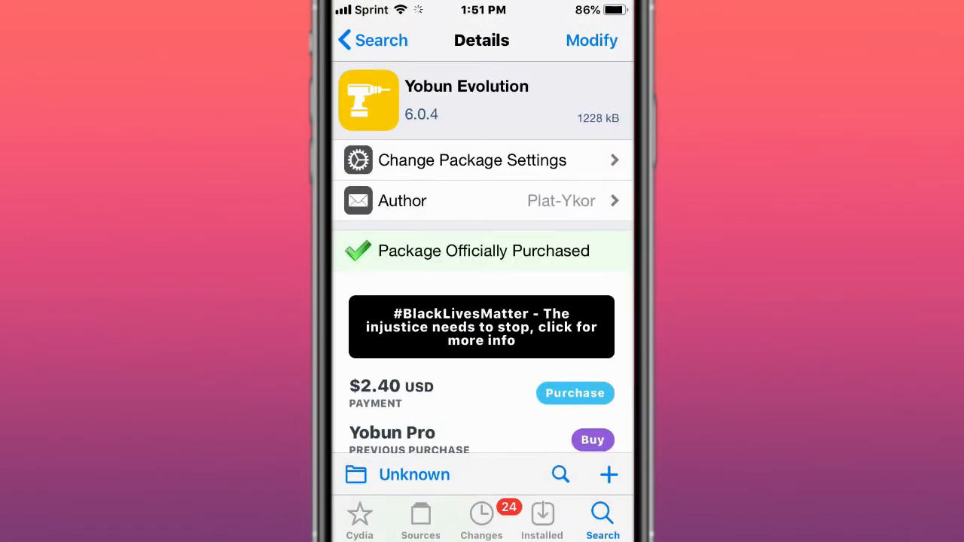
{"action": "scroll", "scroll_direction": "down", "scroll_amount": 3}
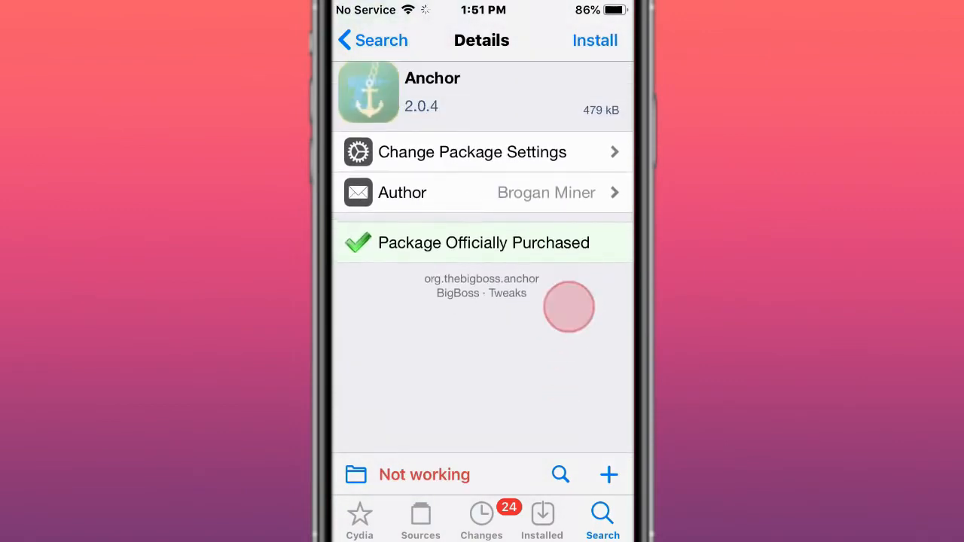
{"action": "scroll", "scroll_direction": "down", "scroll_amount": 3}
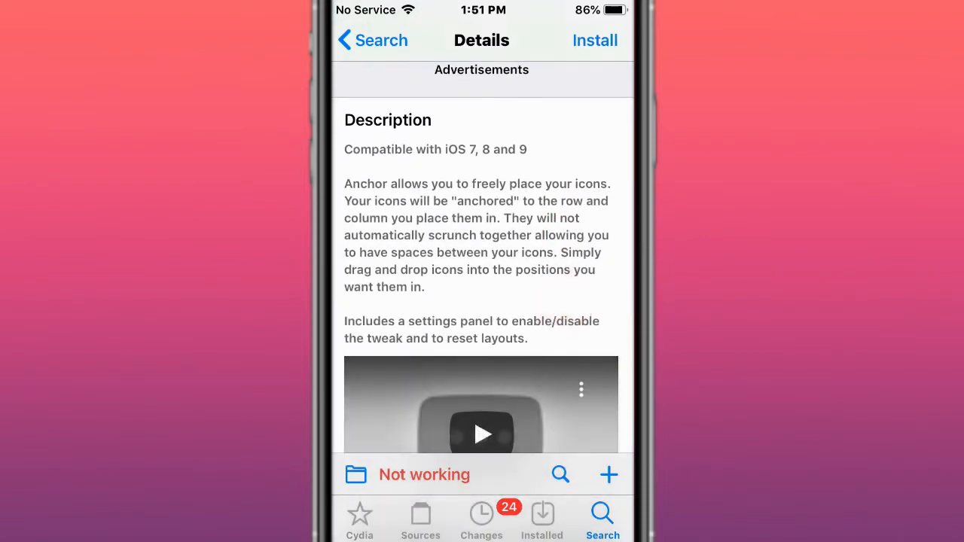
{"action": "scroll", "scroll_direction": "down", "scroll_amount": 3}
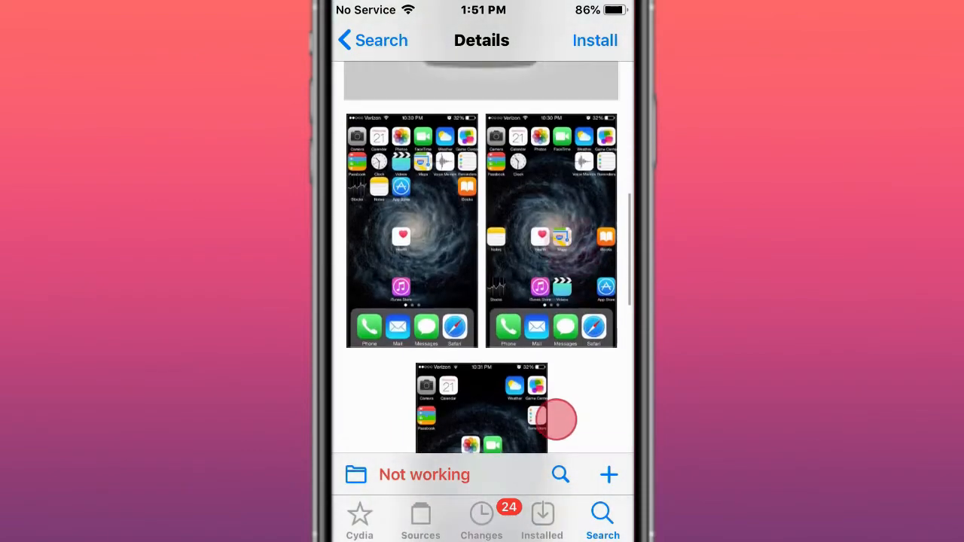
{"action": "scroll", "scroll_direction": "up", "scroll_amount": 3}
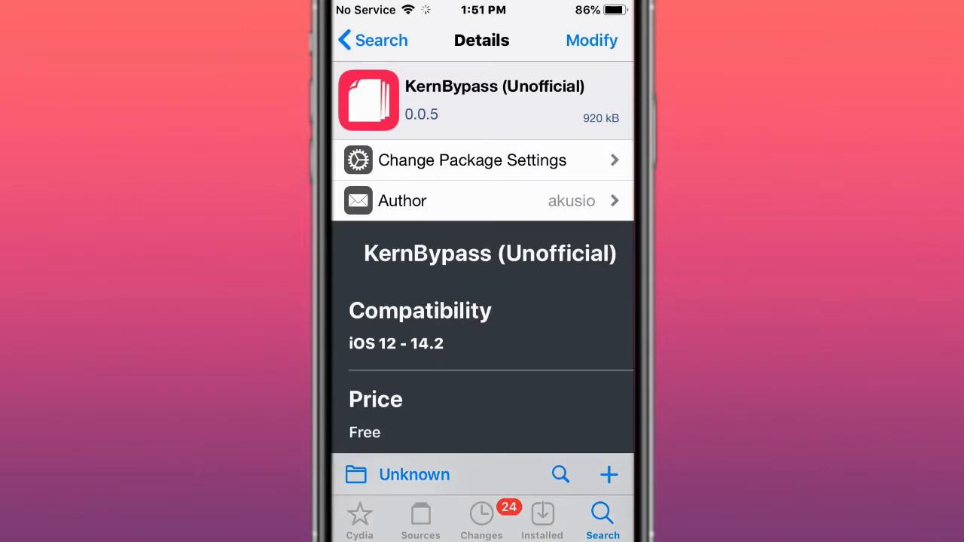
{"action": "scroll", "scroll_direction": "down", "scroll_amount": 3}
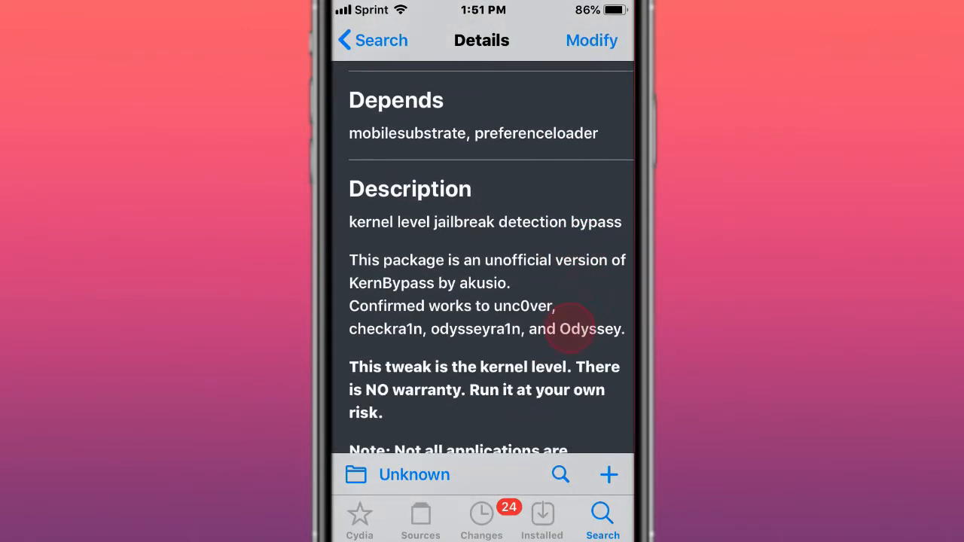
{"action": "scroll", "scroll_direction": "down", "scroll_amount": 3}
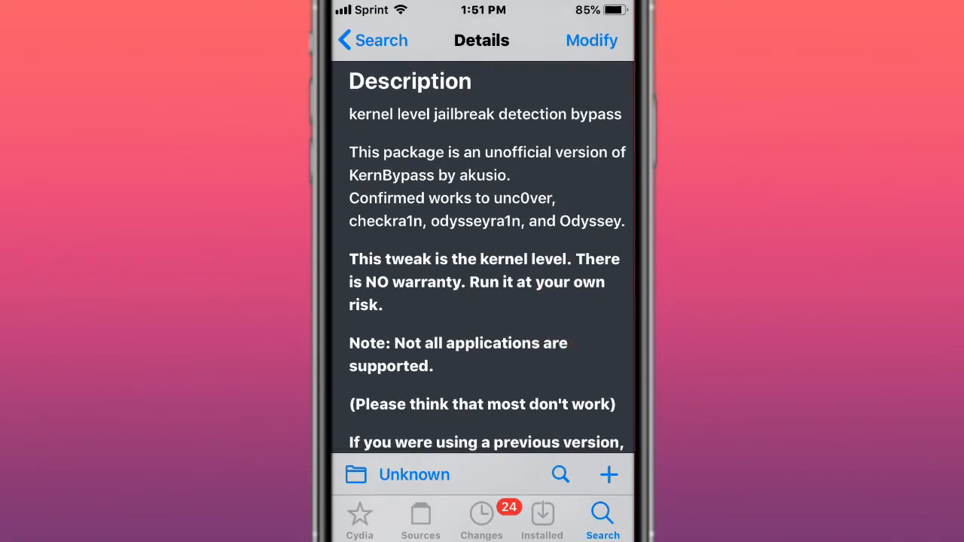
{"action": "scroll", "scroll_direction": "up", "scroll_amount": 3}
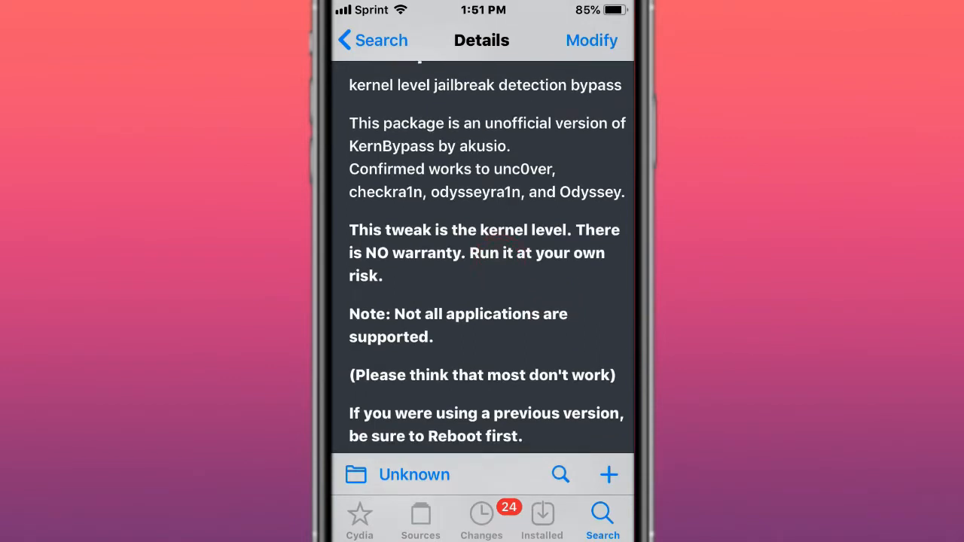
{"action": "scroll", "scroll_direction": "up", "scroll_amount": 3}
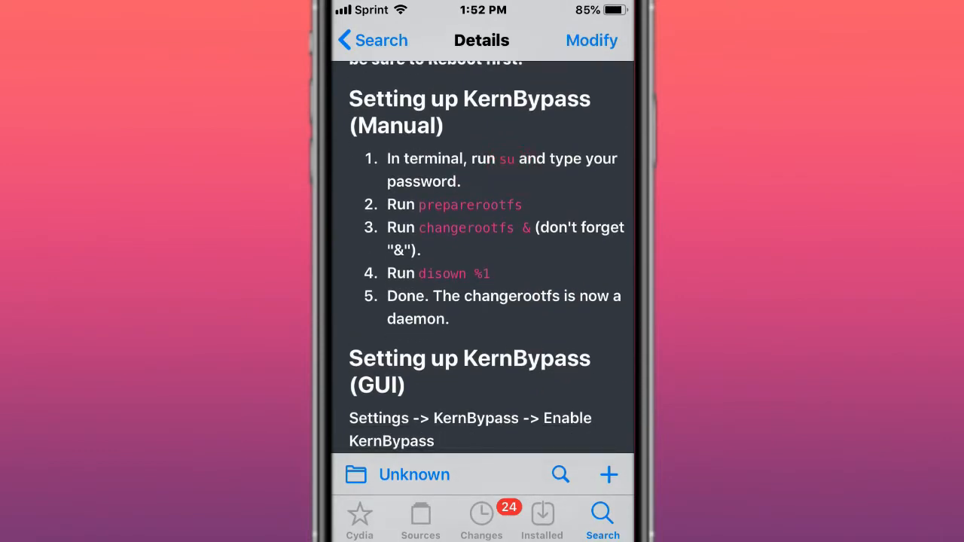
{"action": "scroll", "scroll_direction": "up", "scroll_amount": 3}
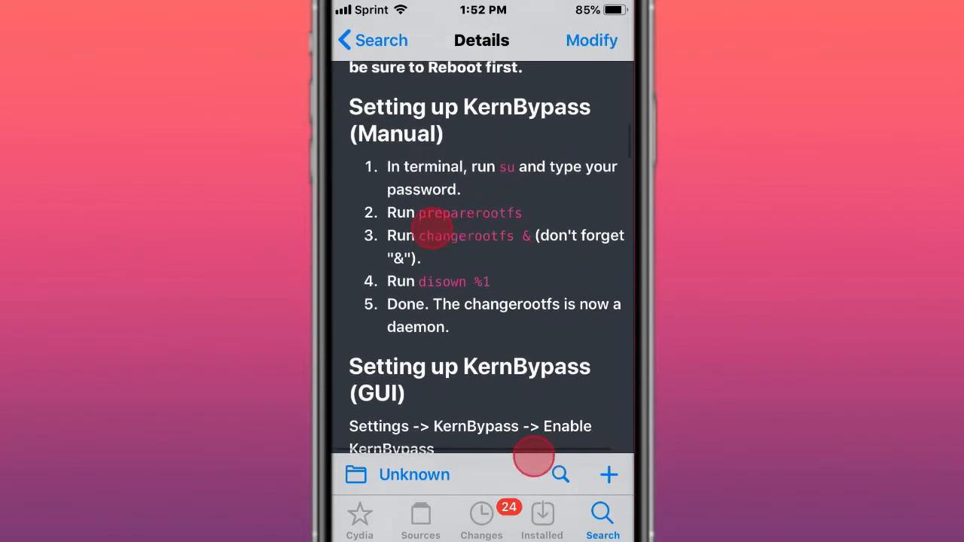
{"action": "scroll", "scroll_direction": "up", "scroll_amount": 3}
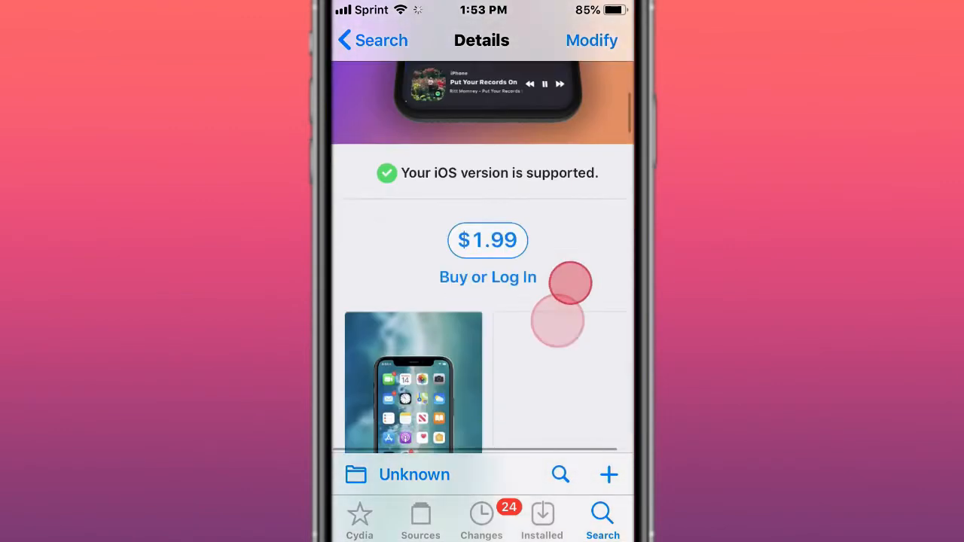
{"action": "scroll", "scroll_direction": "down", "scroll_amount": 3}
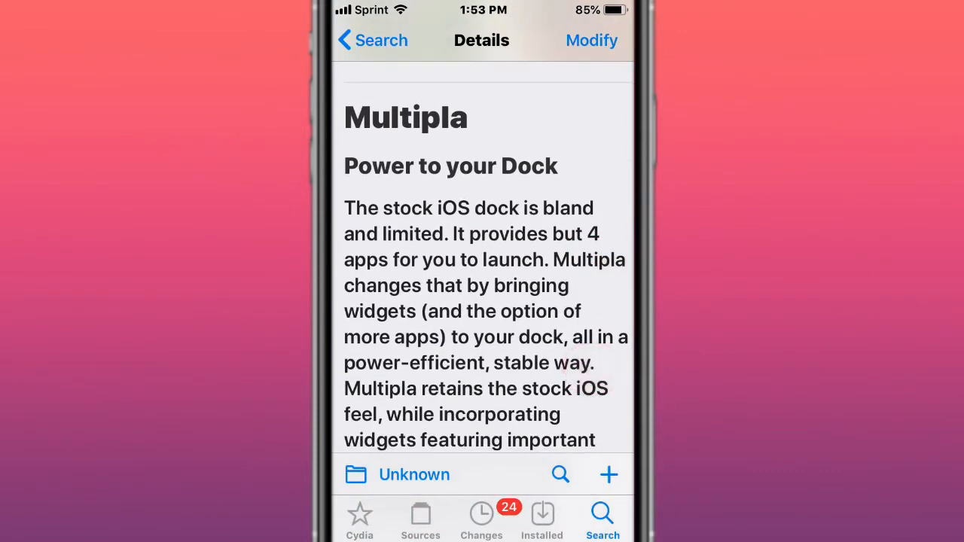
{"action": "scroll", "scroll_direction": "up", "scroll_amount": 3}
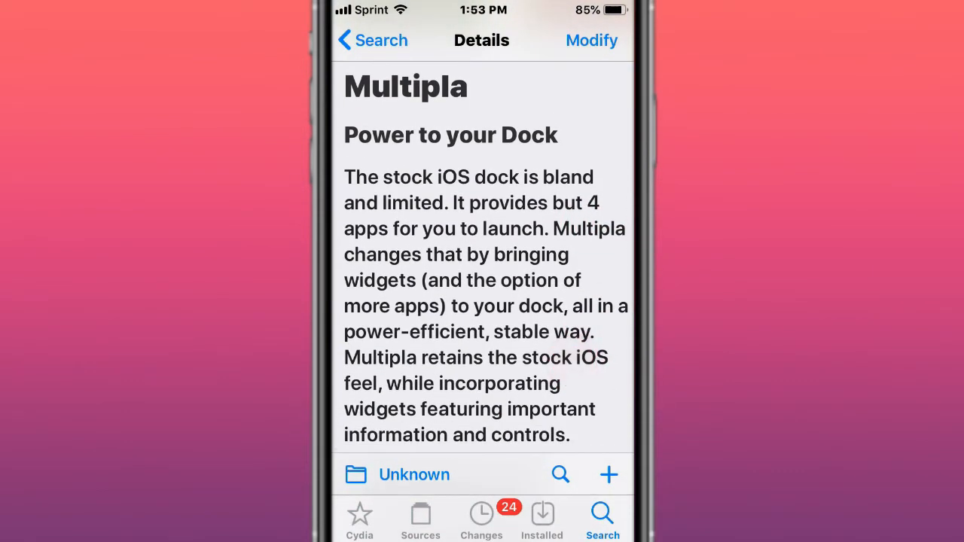
{"action": "scroll", "scroll_direction": "up", "scroll_amount": 3}
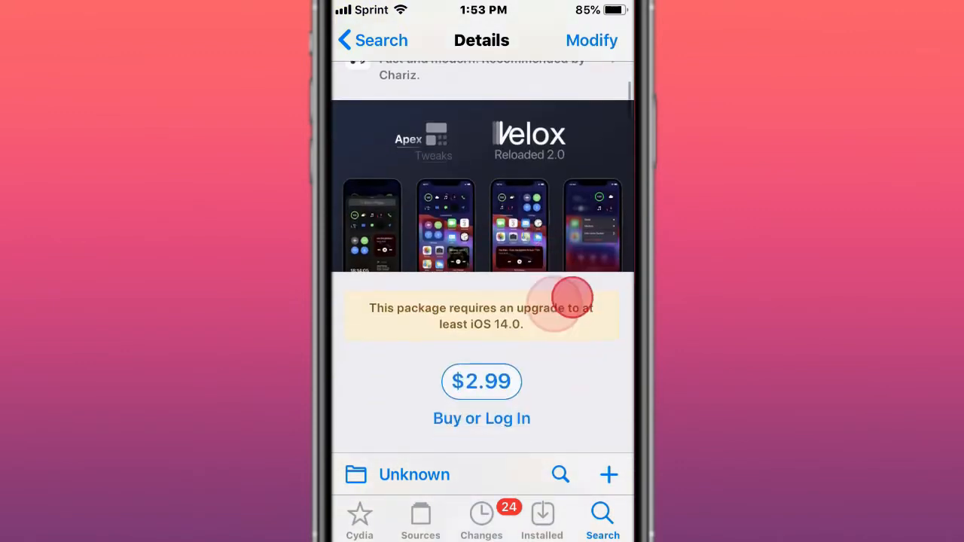
{"action": "scroll", "scroll_direction": "up", "scroll_amount": 3}
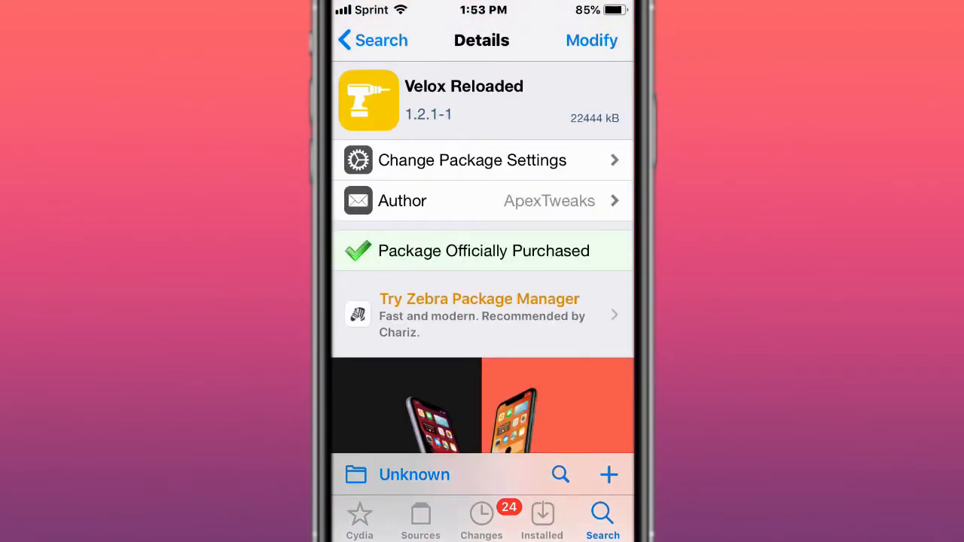
{"action": "scroll", "scroll_direction": "down", "scroll_amount": 3}
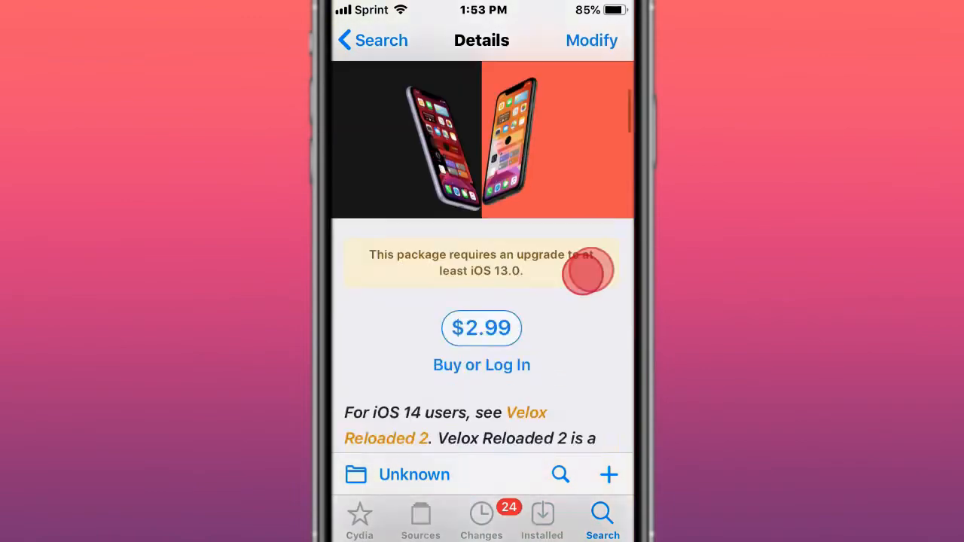
{"action": "scroll", "scroll_direction": "down", "scroll_amount": 3}
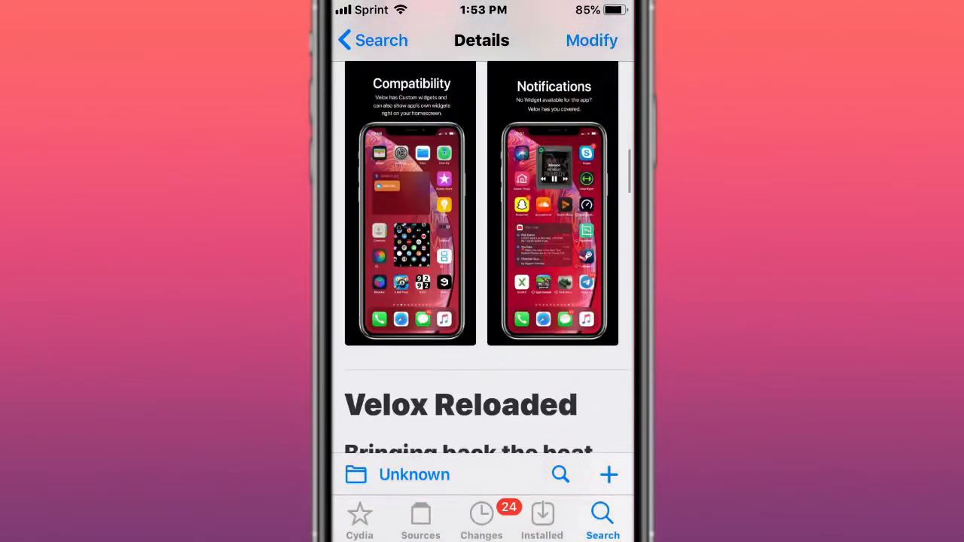
{"action": "scroll", "scroll_direction": "down", "scroll_amount": 3}
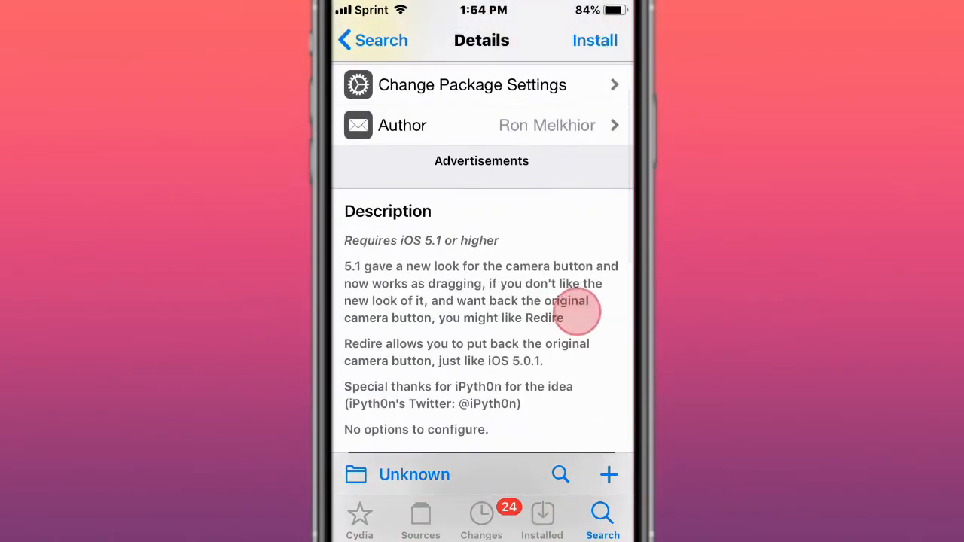
{"action": "scroll", "scroll_direction": "down", "scroll_amount": 3}
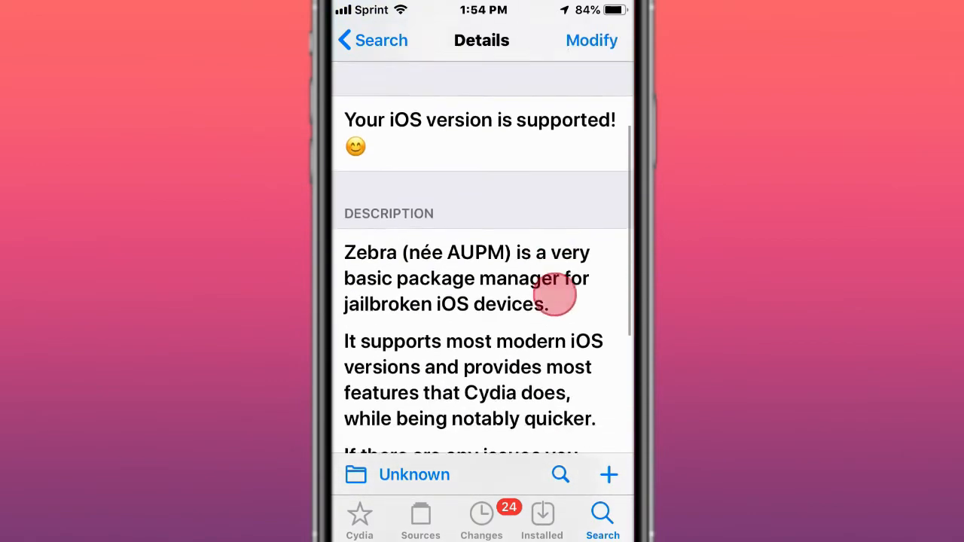
{"action": "scroll", "scroll_direction": "down", "scroll_amount": 3}
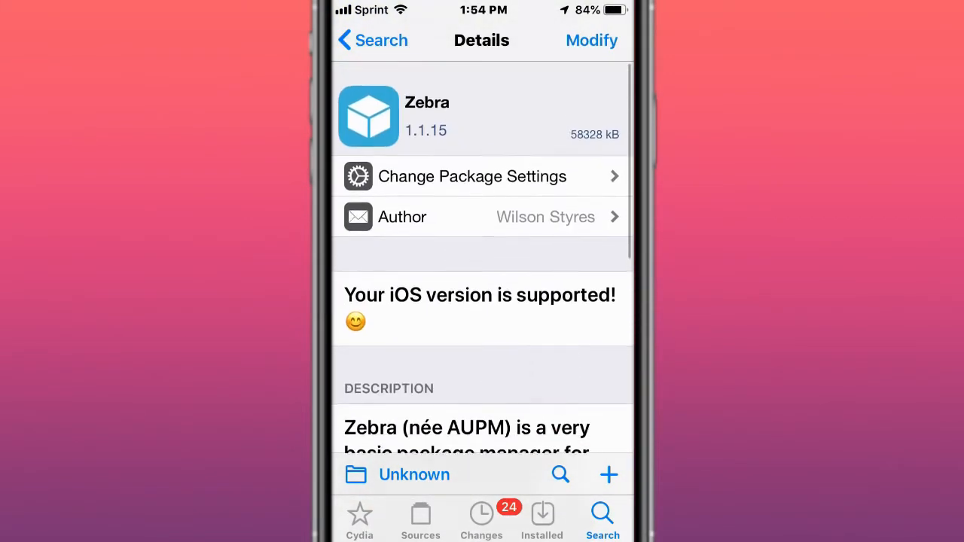
{"action": "scroll", "scroll_direction": "down", "scroll_amount": 3}
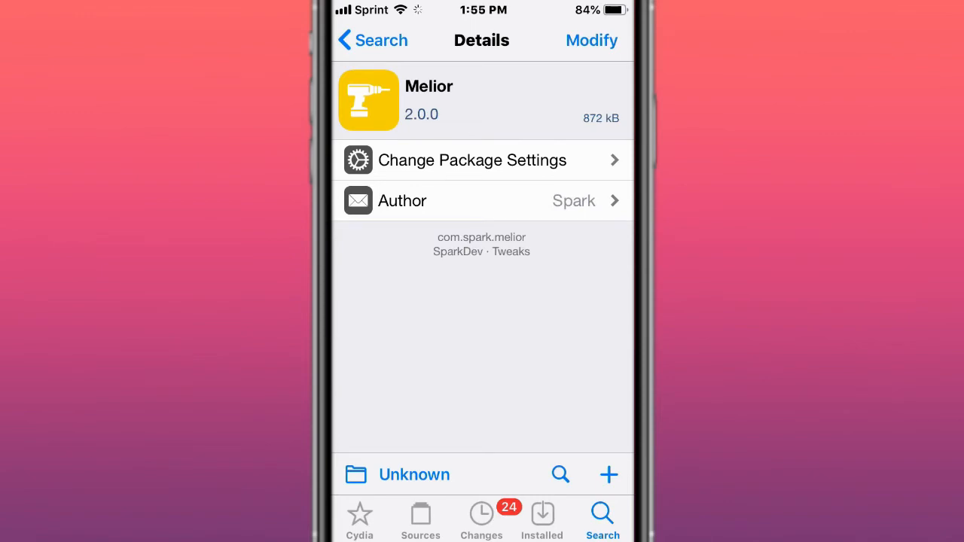
{"action": "scroll", "scroll_direction": "up", "scroll_amount": 3}
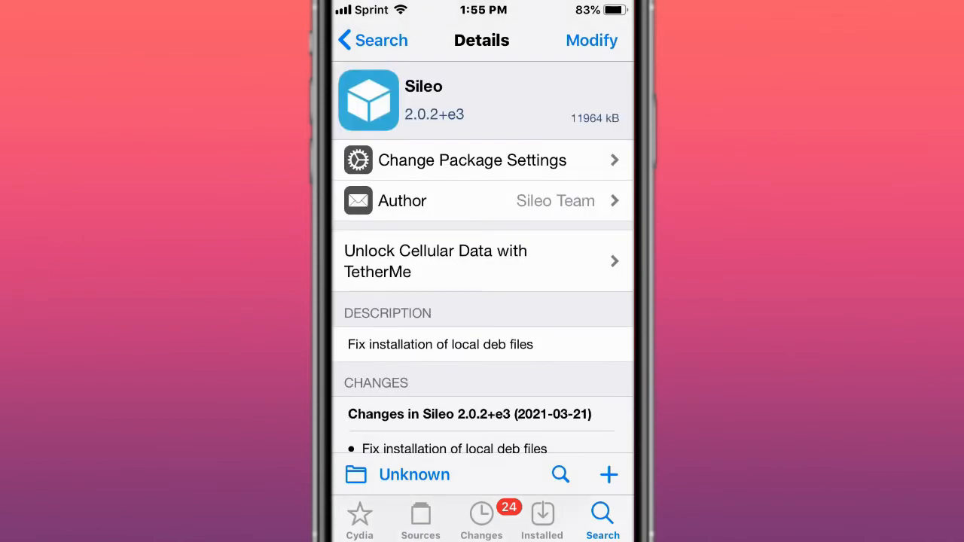
{"action": "scroll", "scroll_direction": "down", "scroll_amount": 3}
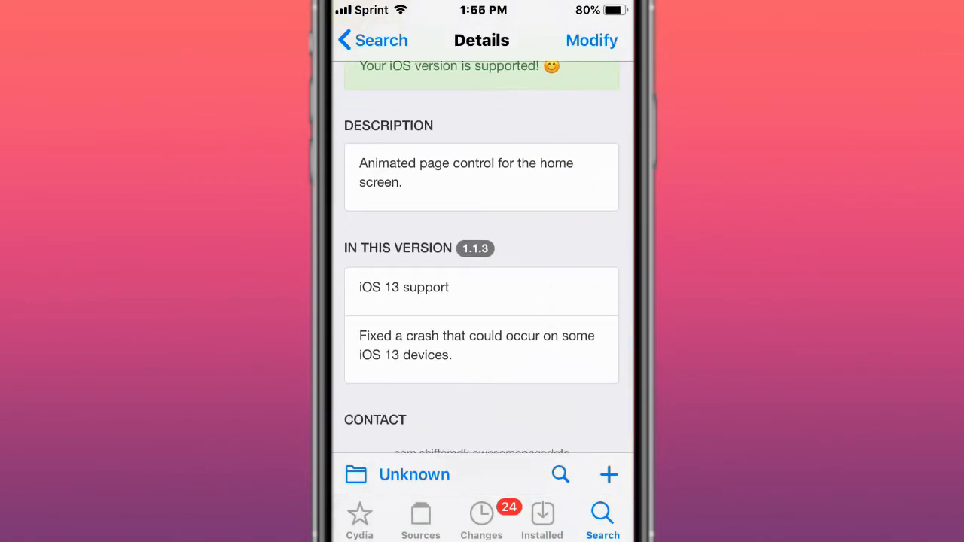
{"action": "scroll", "scroll_direction": "up", "scroll_amount": 3}
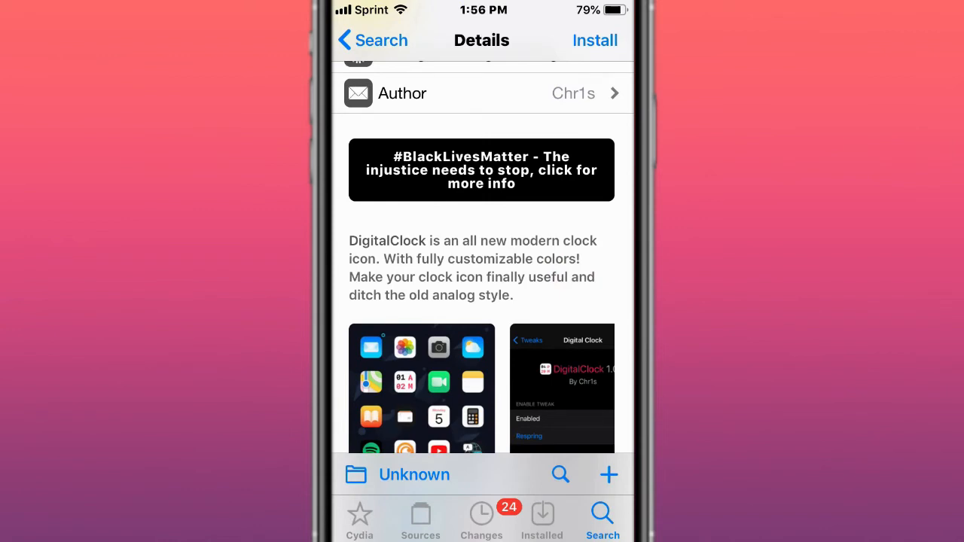
{"action": "scroll", "scroll_direction": "up", "scroll_amount": 3}
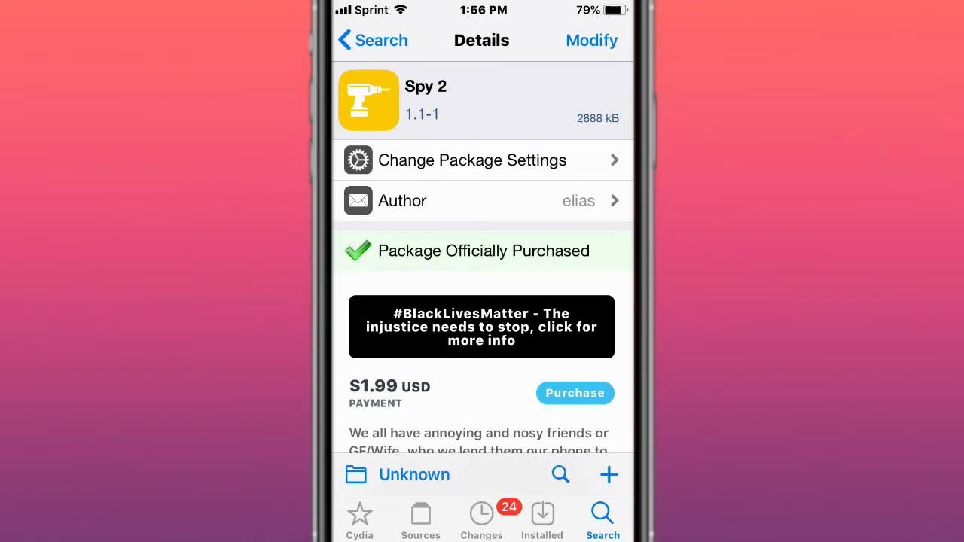
{"action": "scroll", "scroll_direction": "down", "scroll_amount": 3}
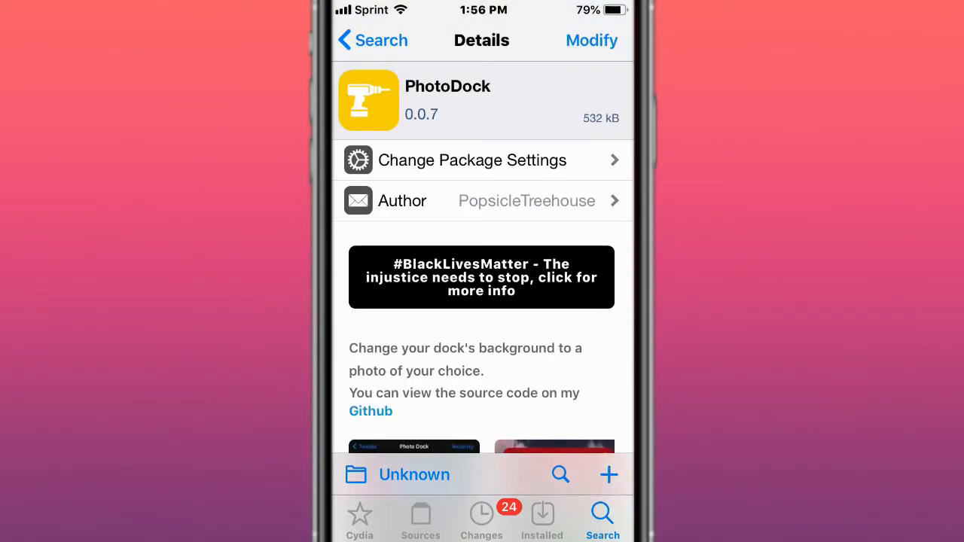
{"action": "scroll", "scroll_direction": "down", "scroll_amount": 3}
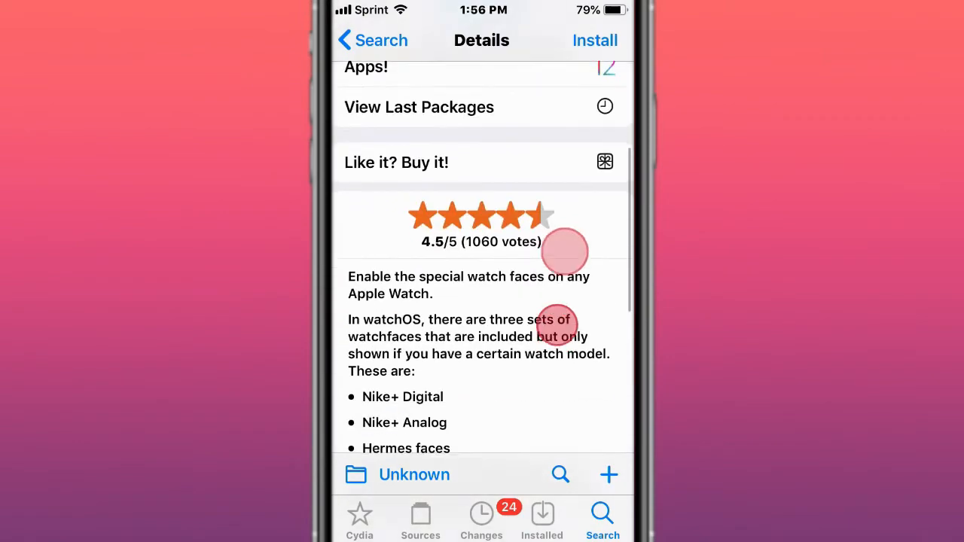
{"action": "scroll", "scroll_direction": "up", "scroll_amount": 3}
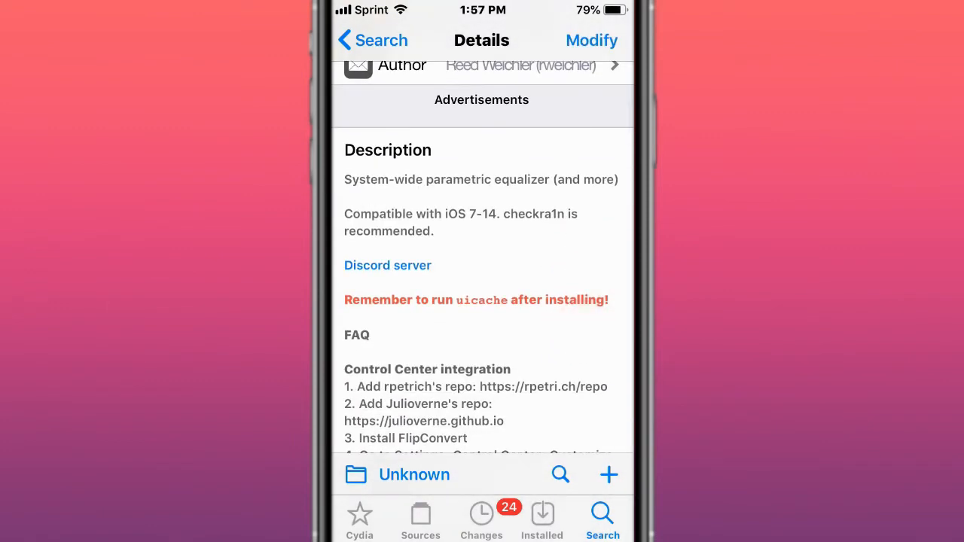
{"action": "scroll", "scroll_direction": "up", "scroll_amount": 3}
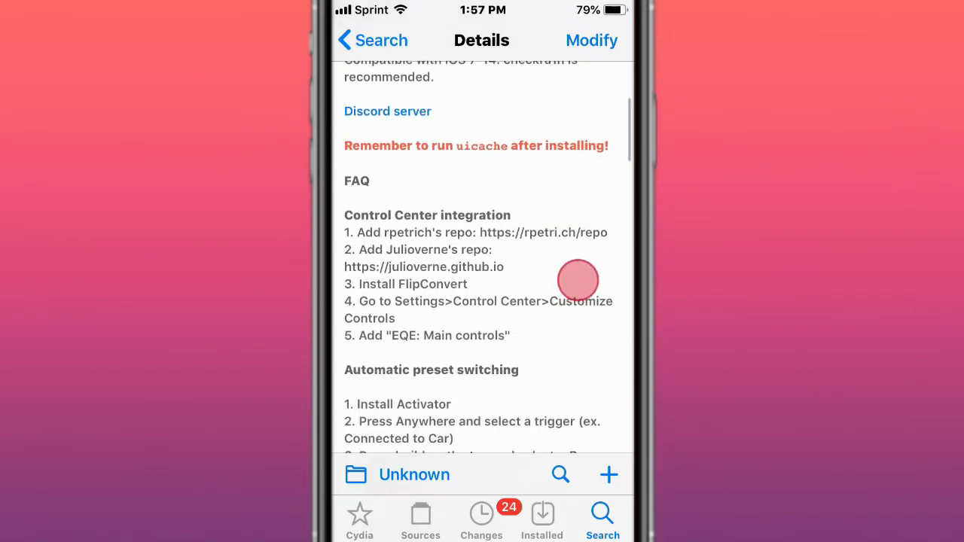
{"action": "scroll", "scroll_direction": "up", "scroll_amount": 3}
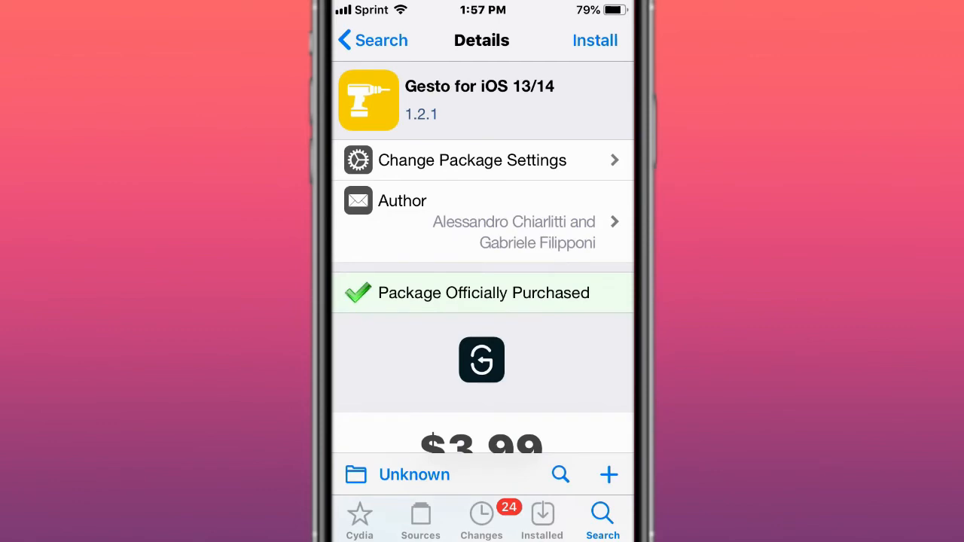
{"action": "scroll", "scroll_direction": "down", "scroll_amount": 3}
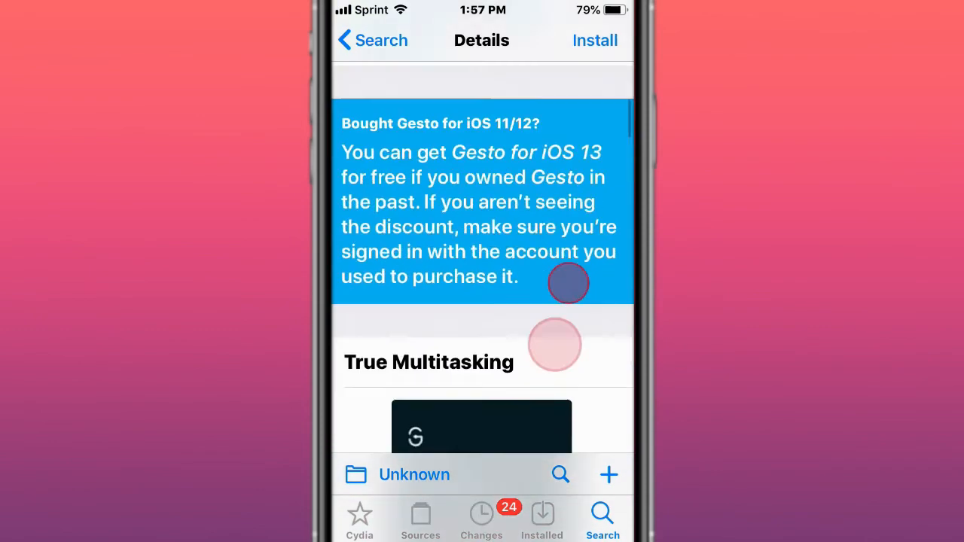
{"action": "scroll", "scroll_direction": "up", "scroll_amount": 3}
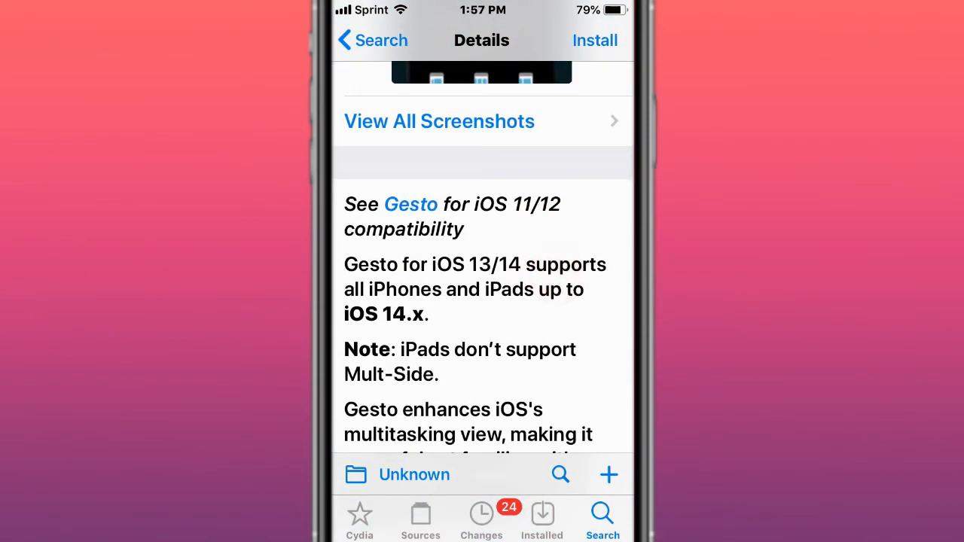
{"action": "scroll", "scroll_direction": "up", "scroll_amount": 3}
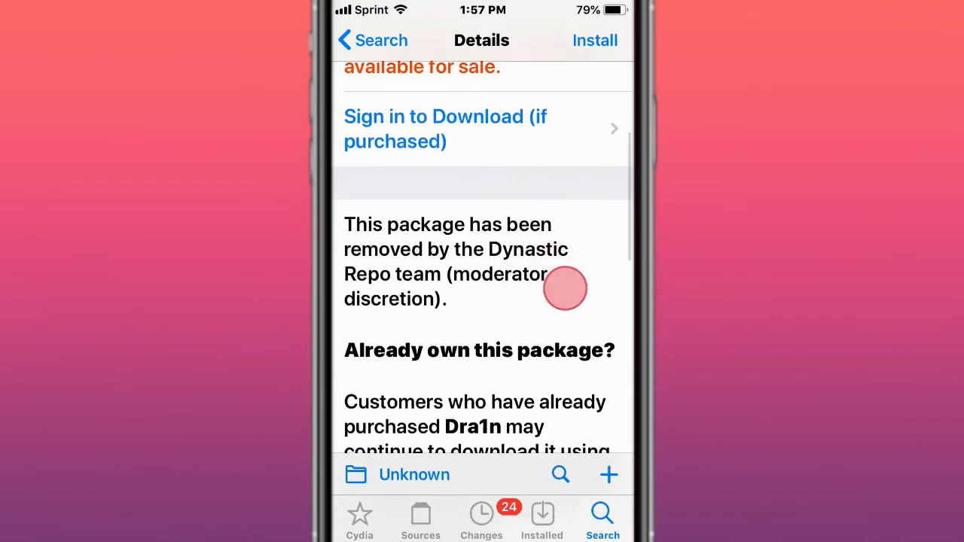
{"action": "scroll", "scroll_direction": "up", "scroll_amount": 3}
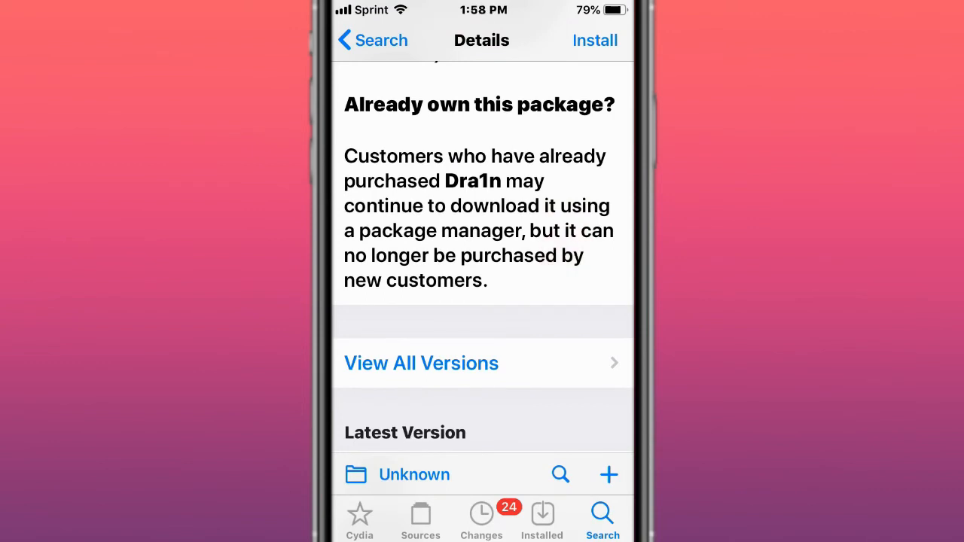
{"action": "scroll", "scroll_direction": "up", "scroll_amount": 3}
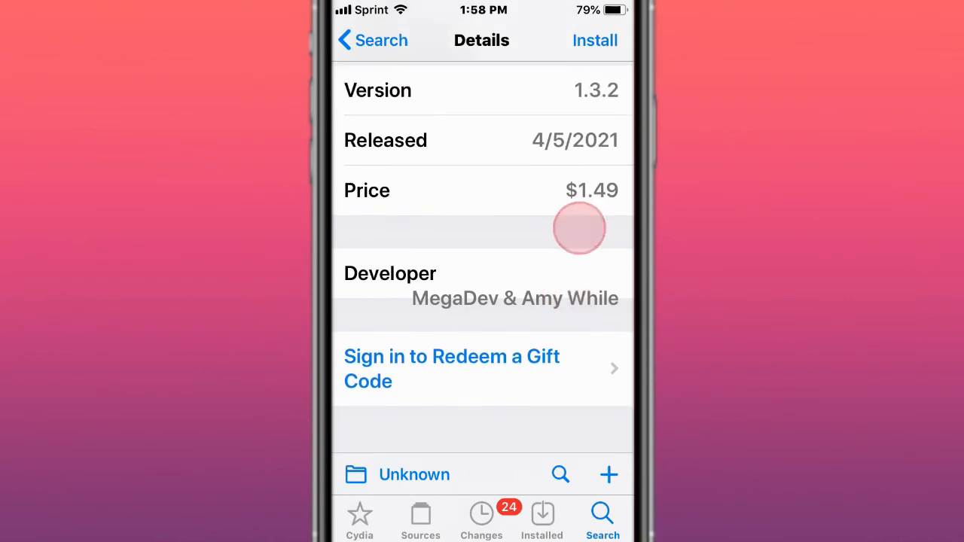
{"action": "scroll", "scroll_direction": "up", "scroll_amount": 3}
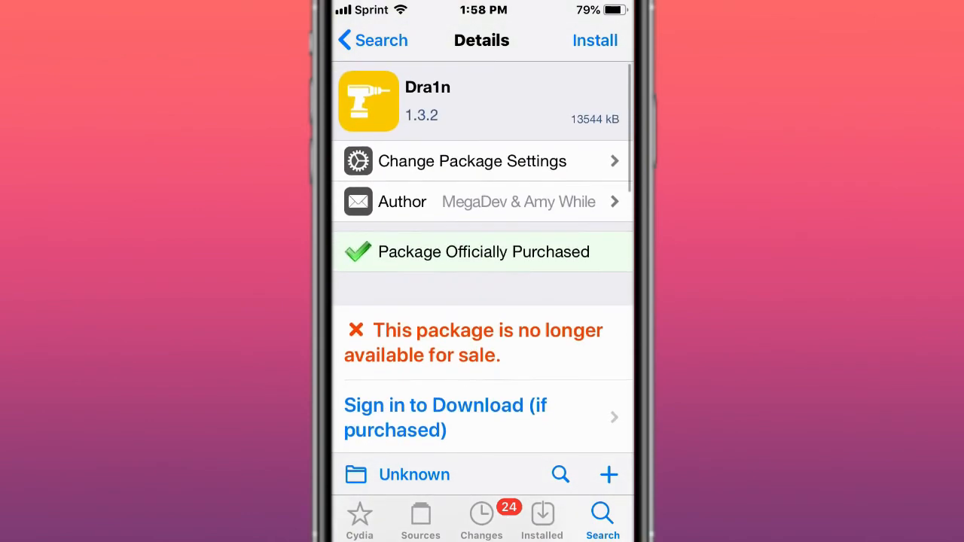
{"action": "scroll", "scroll_direction": "down", "scroll_amount": 3}
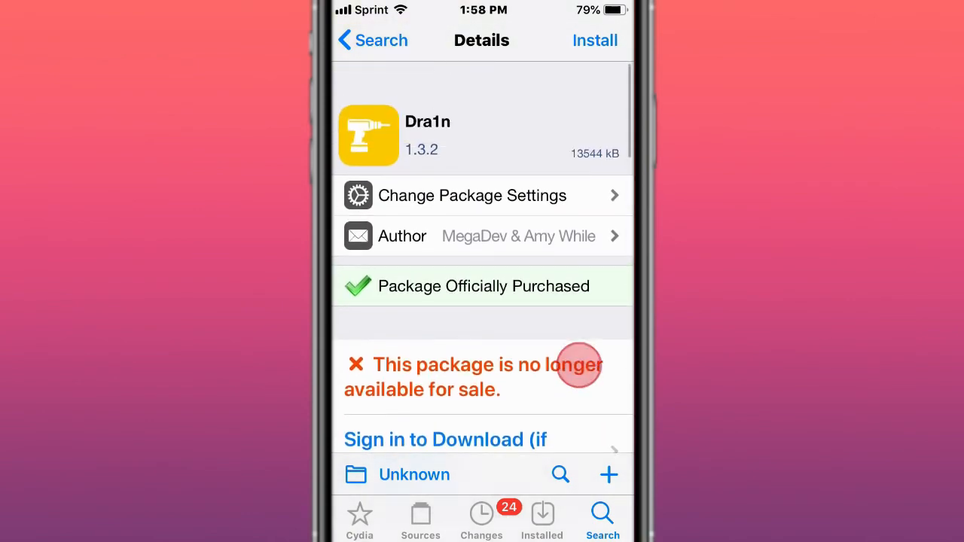
{"action": "scroll", "scroll_direction": "up", "scroll_amount": 3}
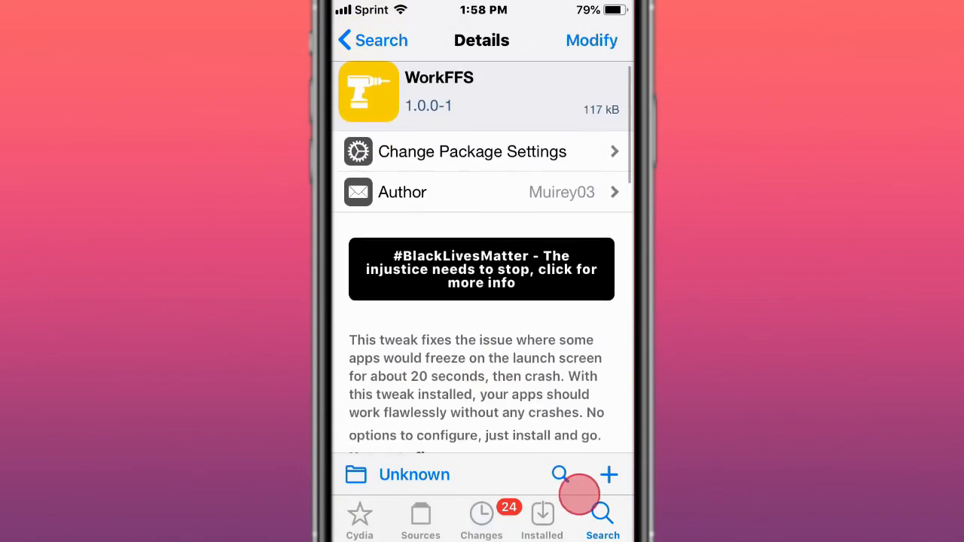
{"action": "scroll", "scroll_direction": "up", "scroll_amount": 3}
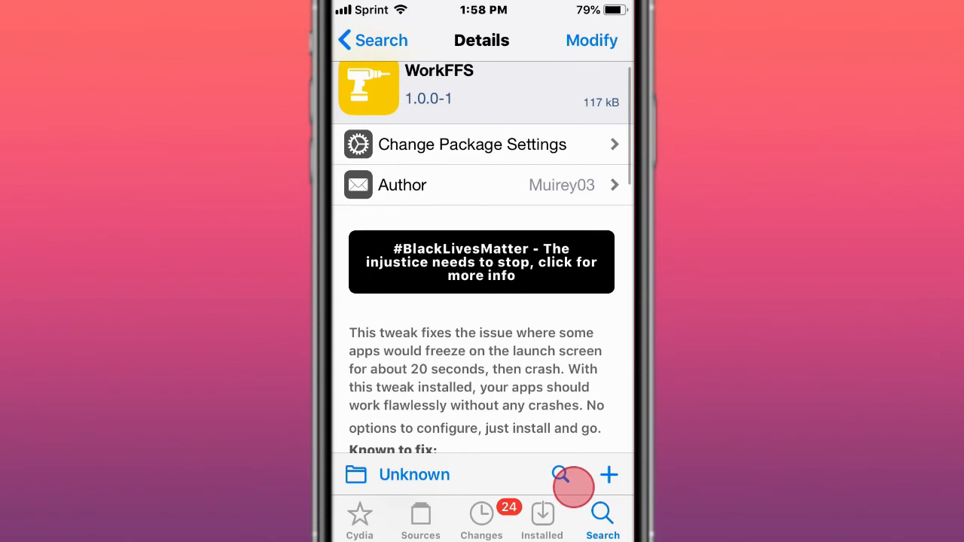
{"action": "scroll", "scroll_direction": "up", "scroll_amount": 3}
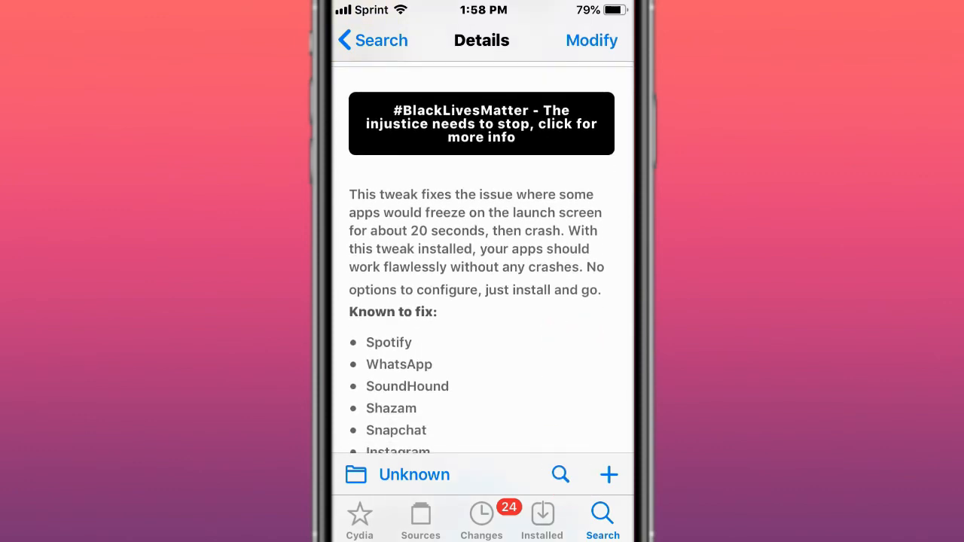
{"action": "scroll", "scroll_direction": "up", "scroll_amount": 3}
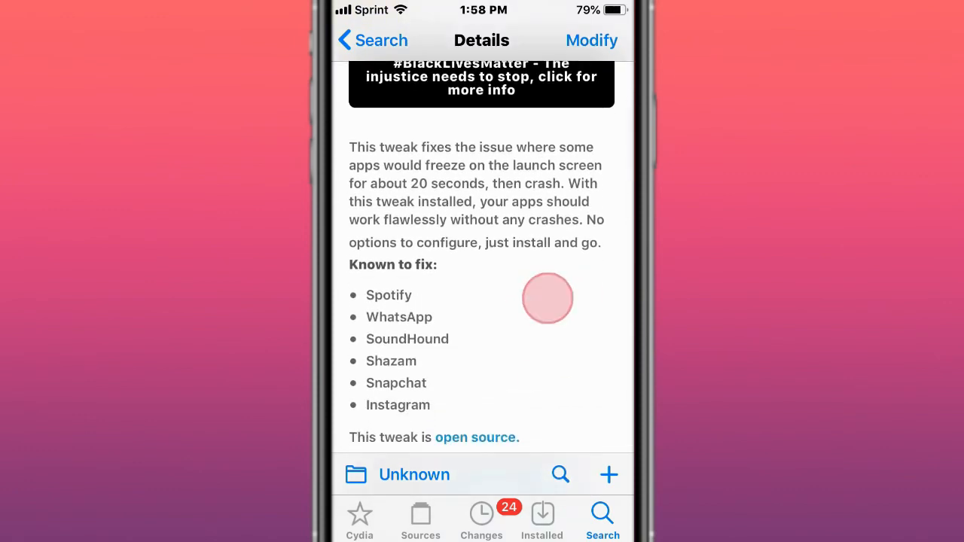